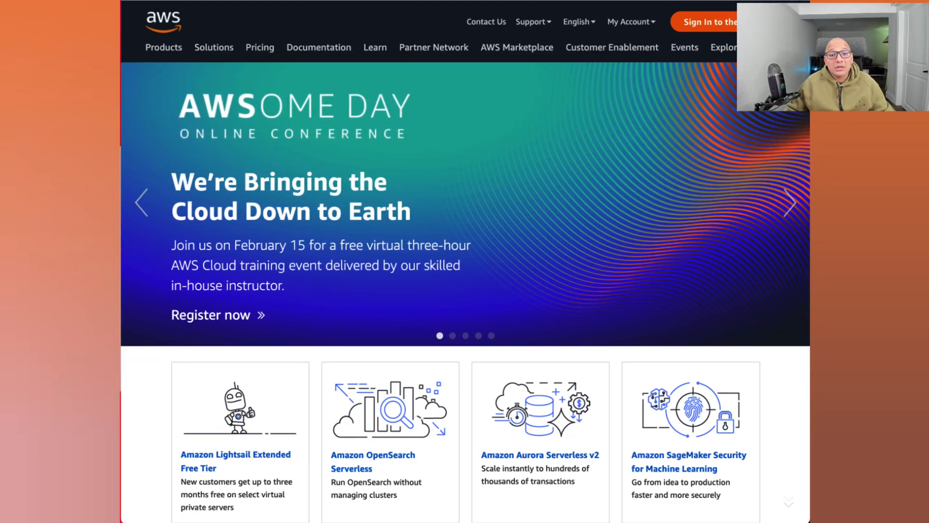
# Reveal the Pricing menu listing Free Tier, Pricing Calculator and cost optimization options.
pyautogui.click(785, 204)
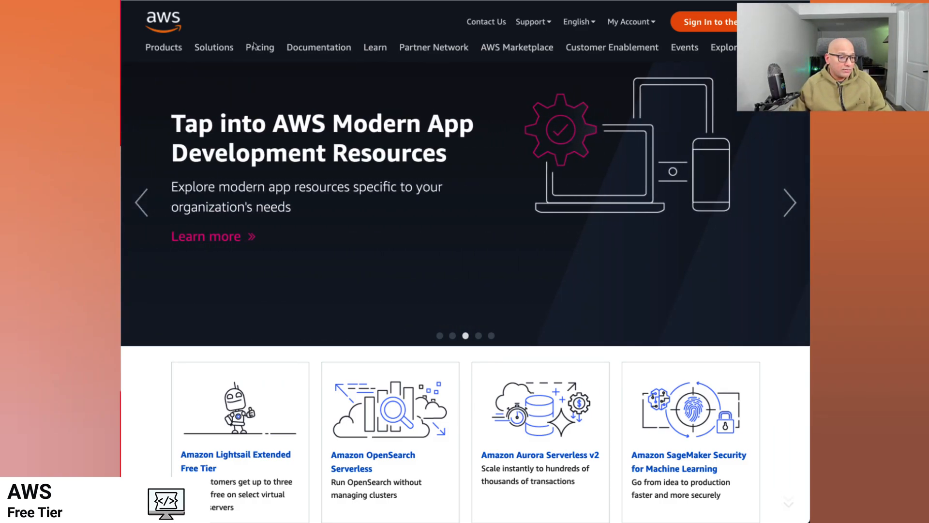
pyautogui.click(259, 47)
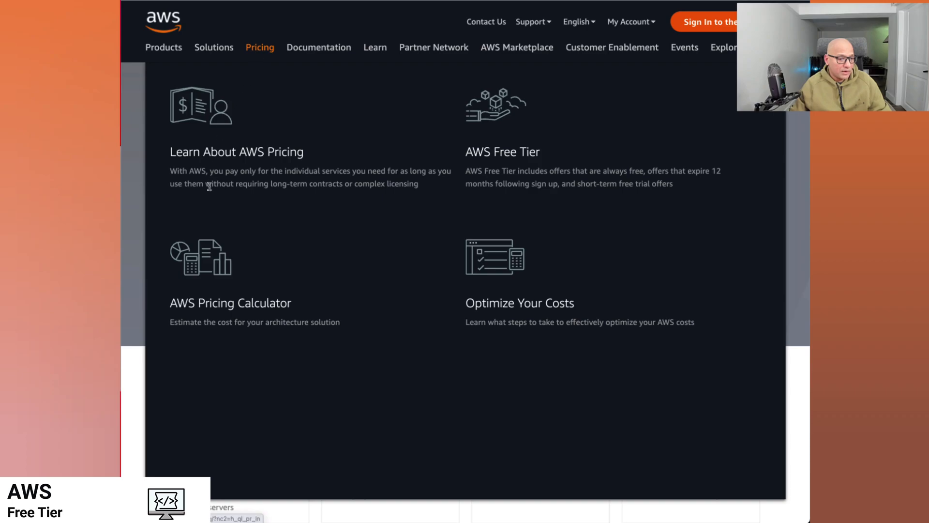
# Go to the AWS Free Tier page and bring its Free Tier details product cards into view.
pyautogui.click(503, 151)
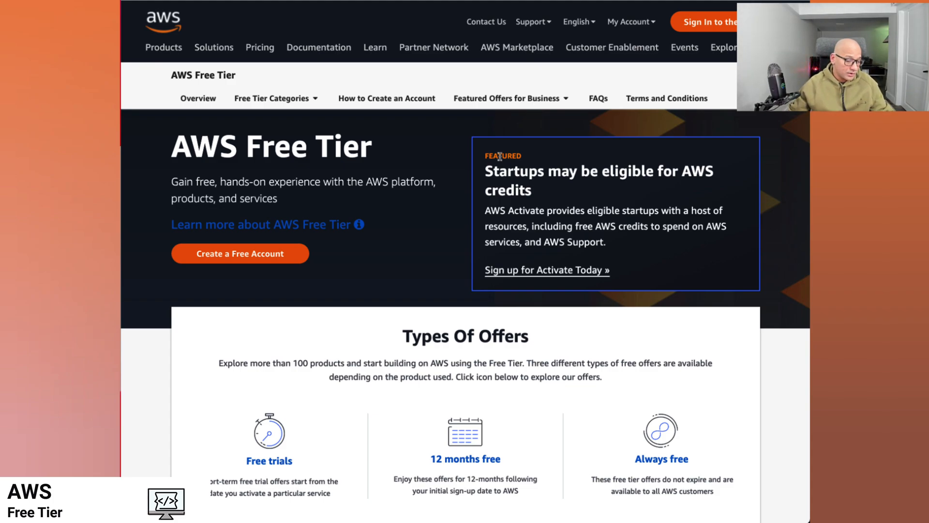
pyautogui.scroll(-3)
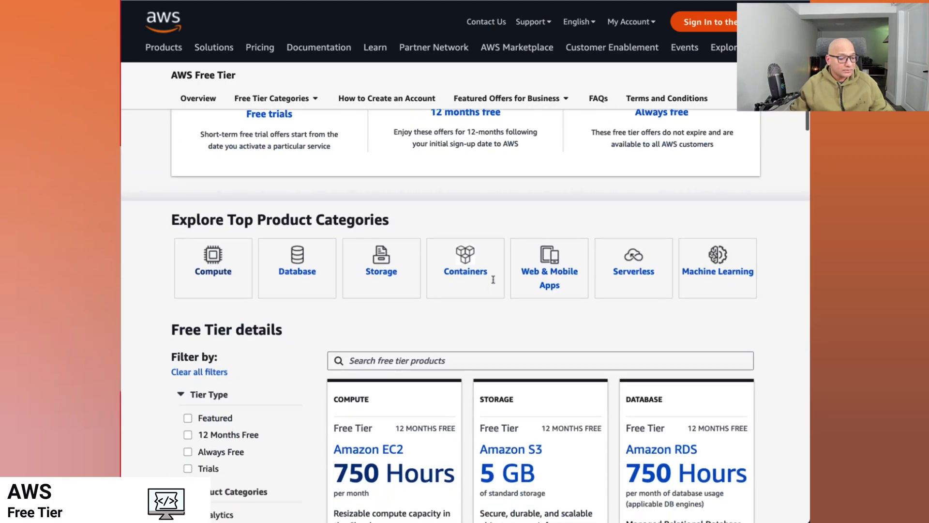
pyautogui.scroll(-3)
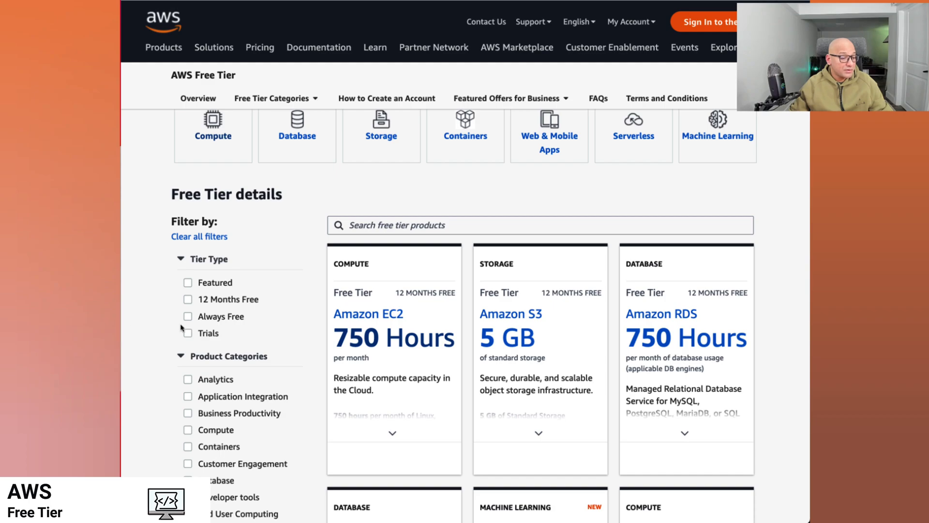
pyautogui.click(187, 332)
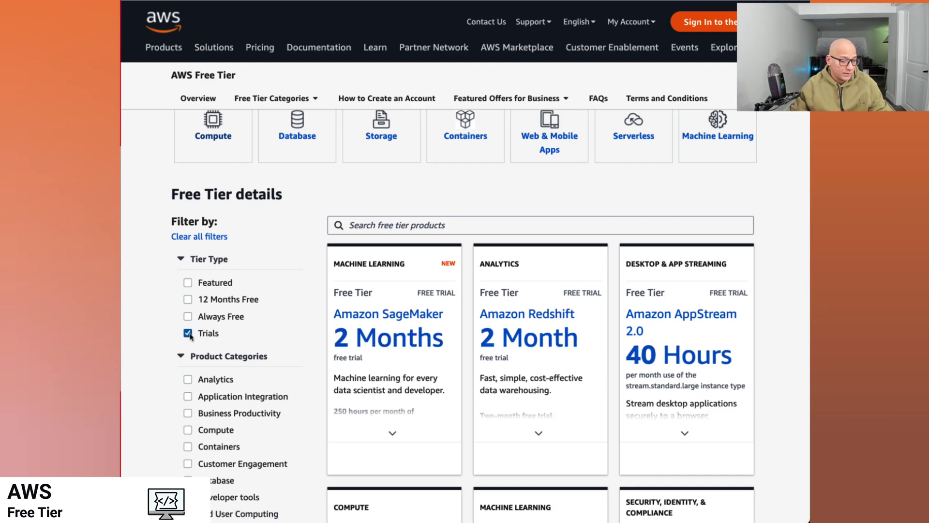
pyautogui.click(392, 433)
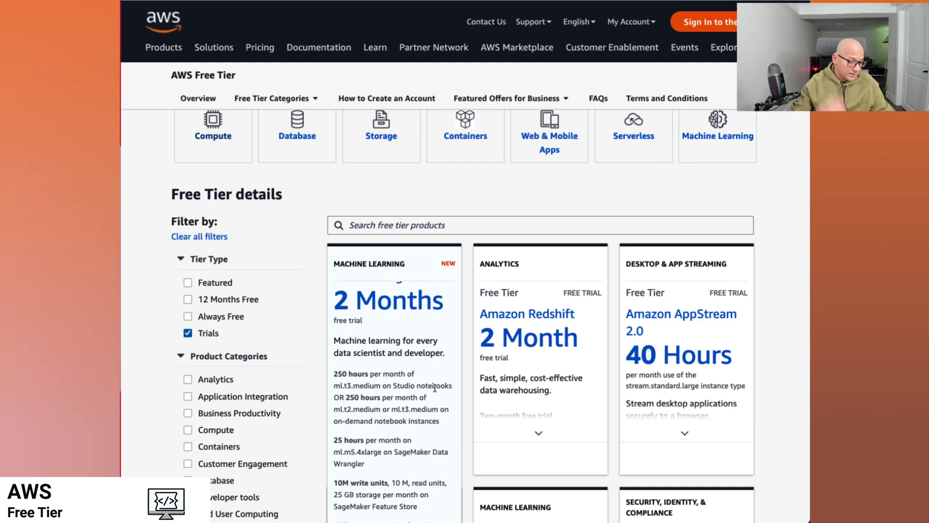
pyautogui.scroll(-3)
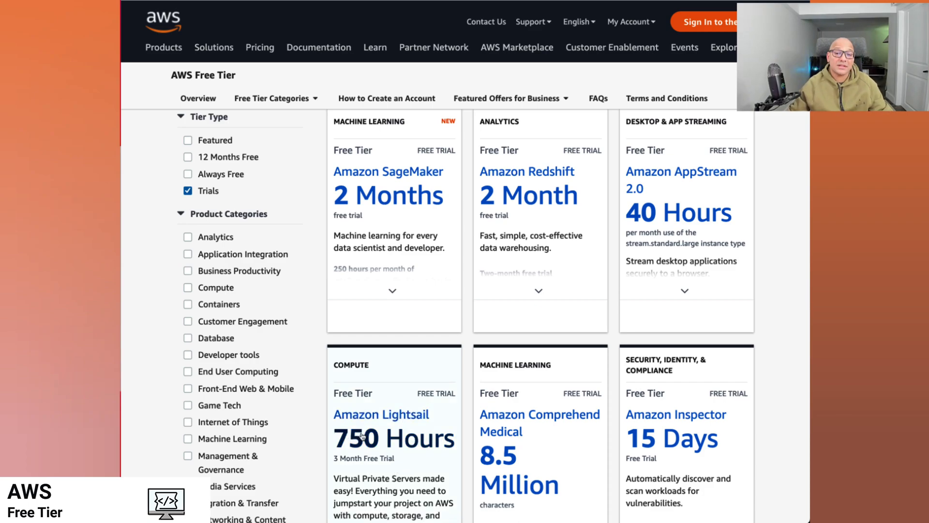
pyautogui.moveTo(392, 453)
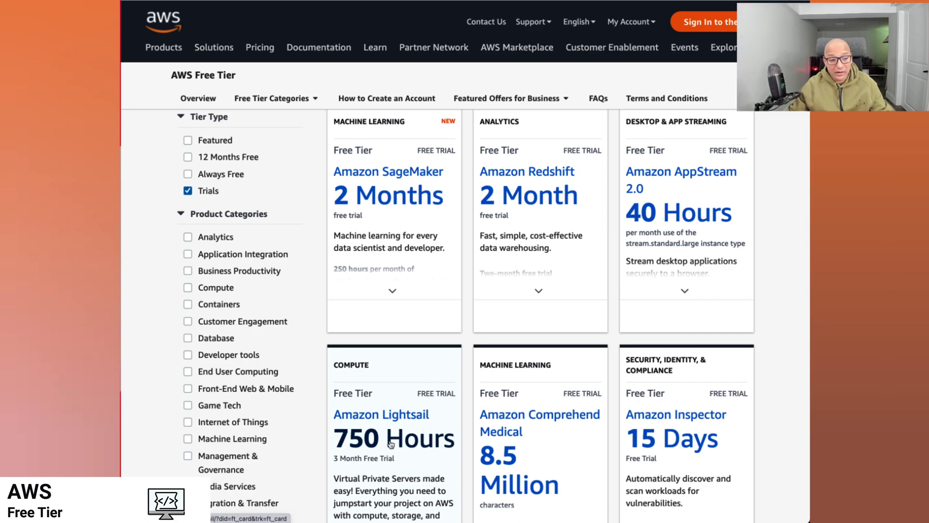
pyautogui.click(188, 190)
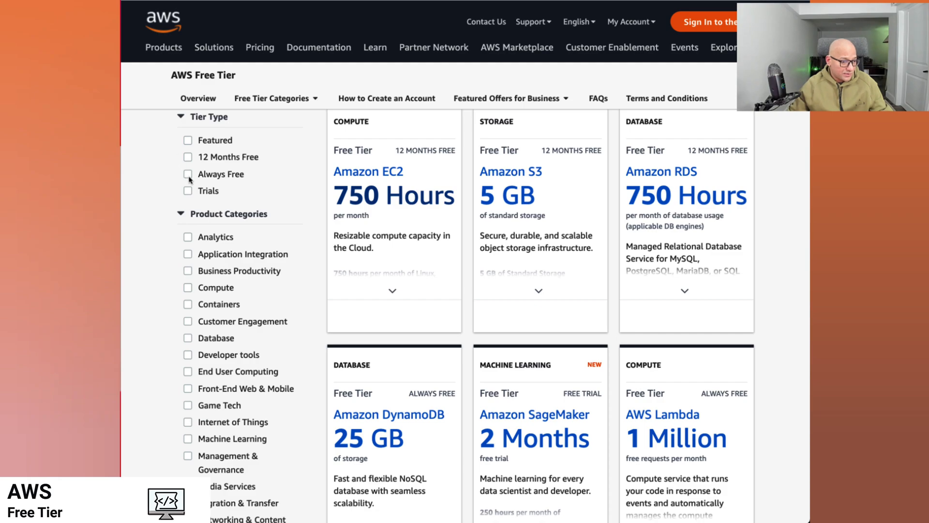
pyautogui.click(188, 174)
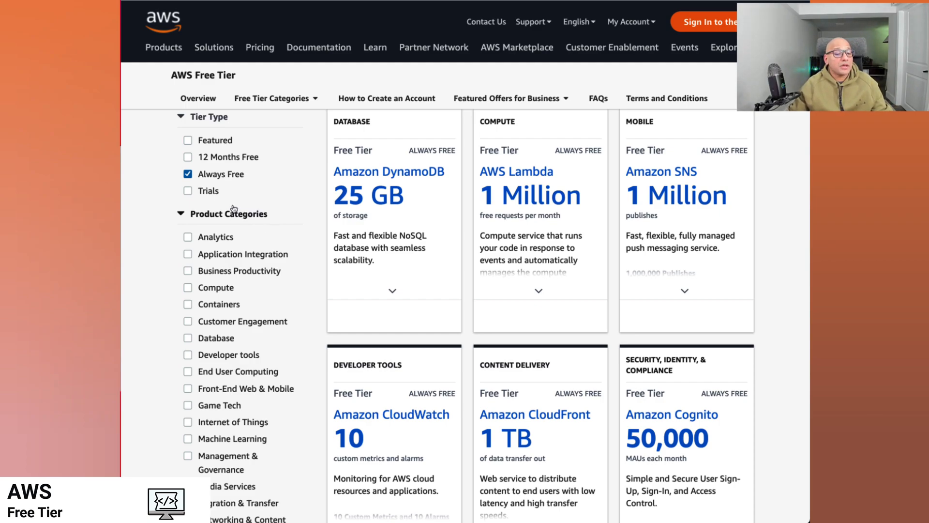
pyautogui.click(538, 290)
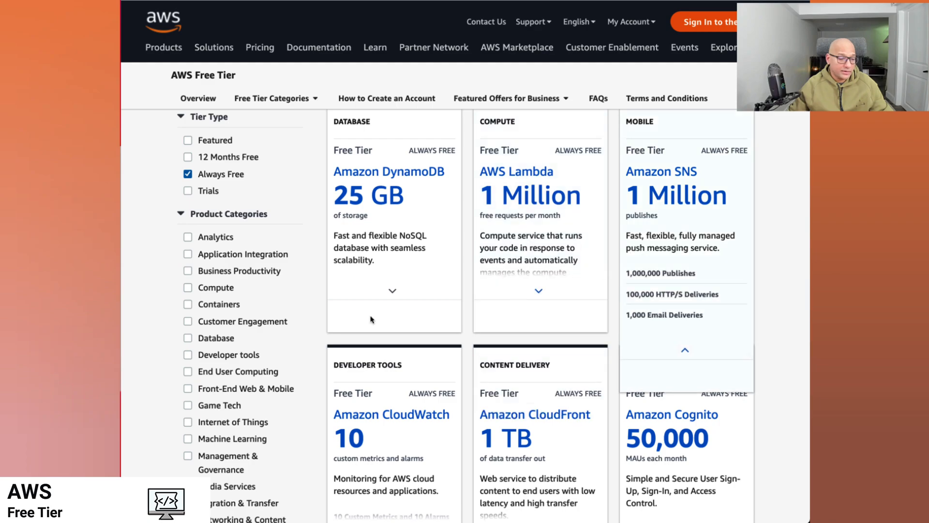
pyautogui.click(187, 173)
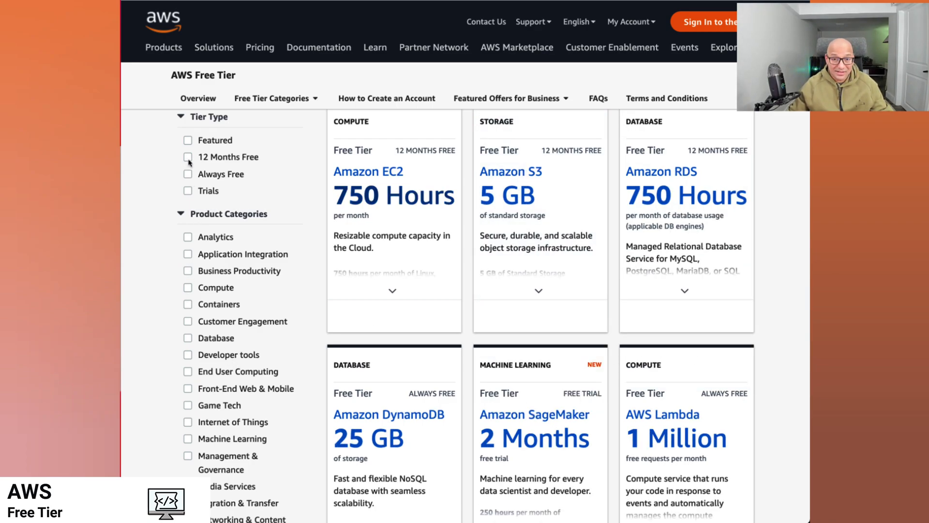
# Filter the Free Tier offers to 12 Months Free ones such as EC2, S3 and RDS.
pyautogui.click(188, 157)
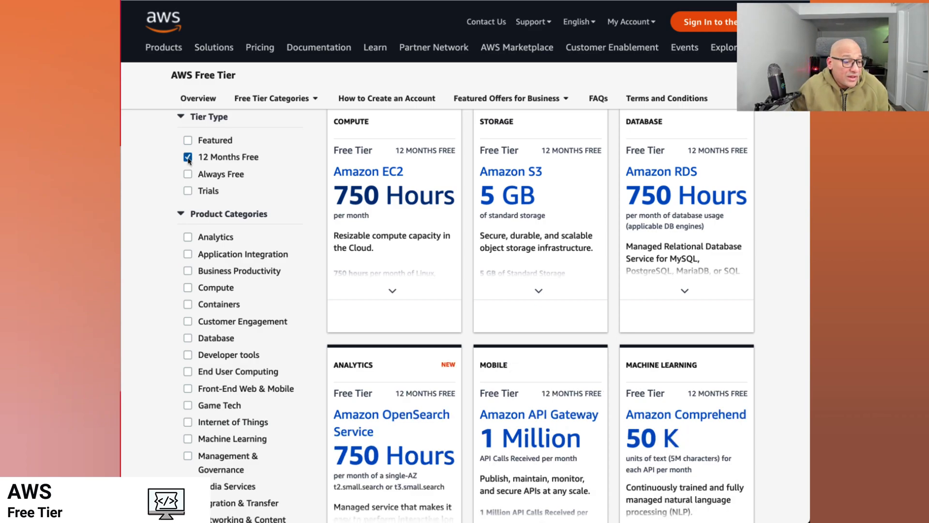
pyautogui.click(392, 290)
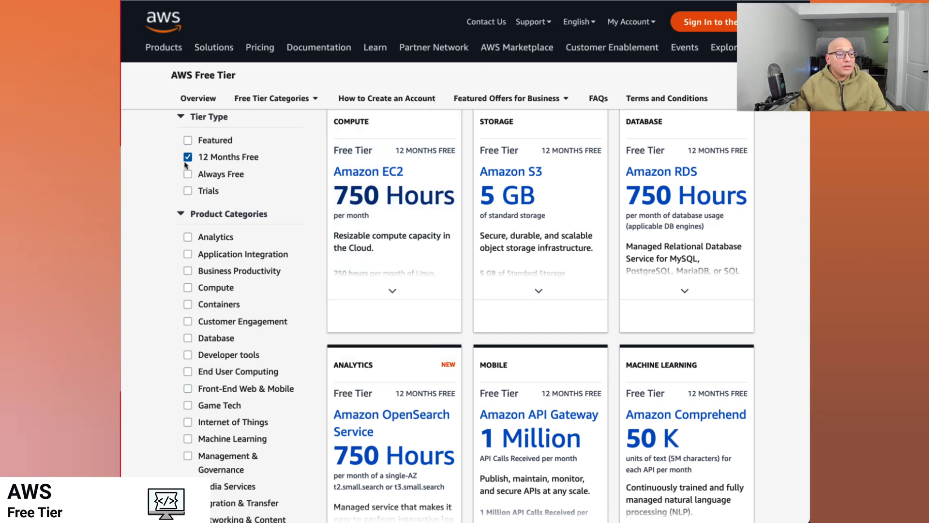
pyautogui.click(187, 157)
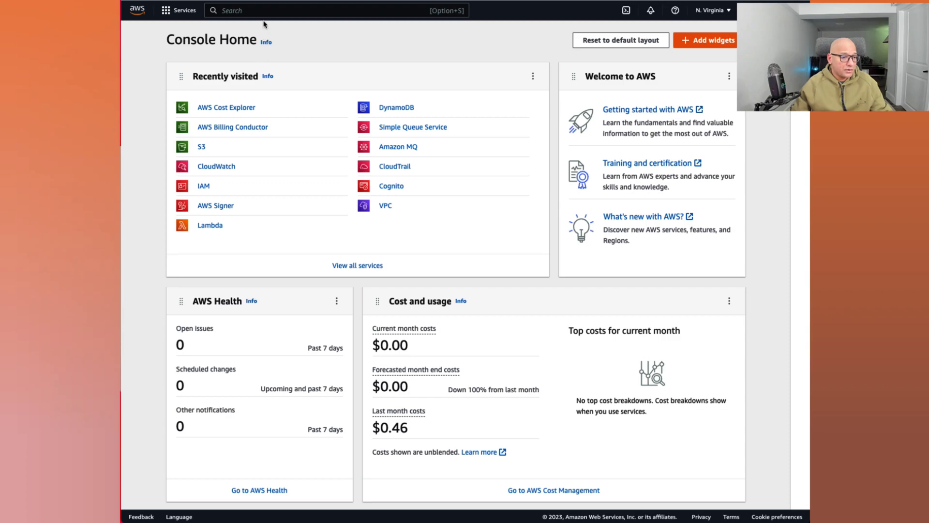
# Reach the Billing service via search and show its Free Tier per-service usage summary.
pyautogui.write('Bill')
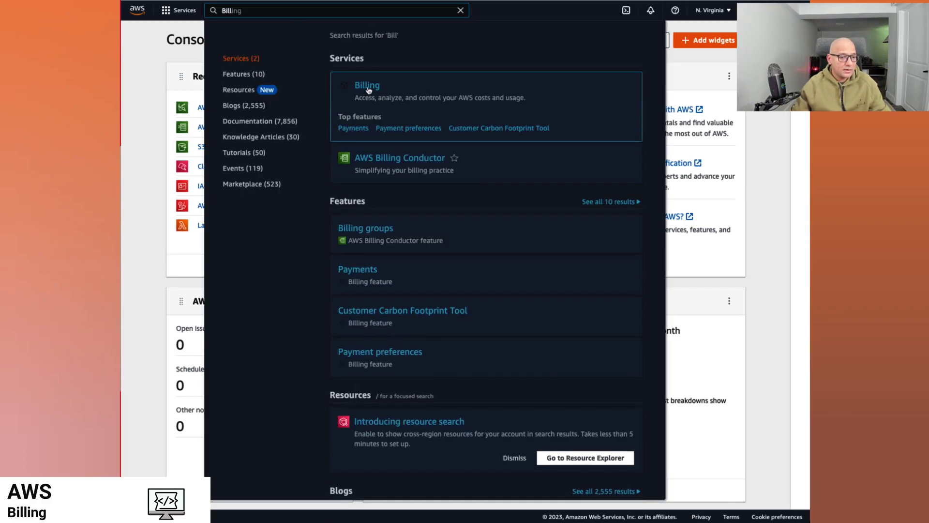
pyautogui.click(366, 85)
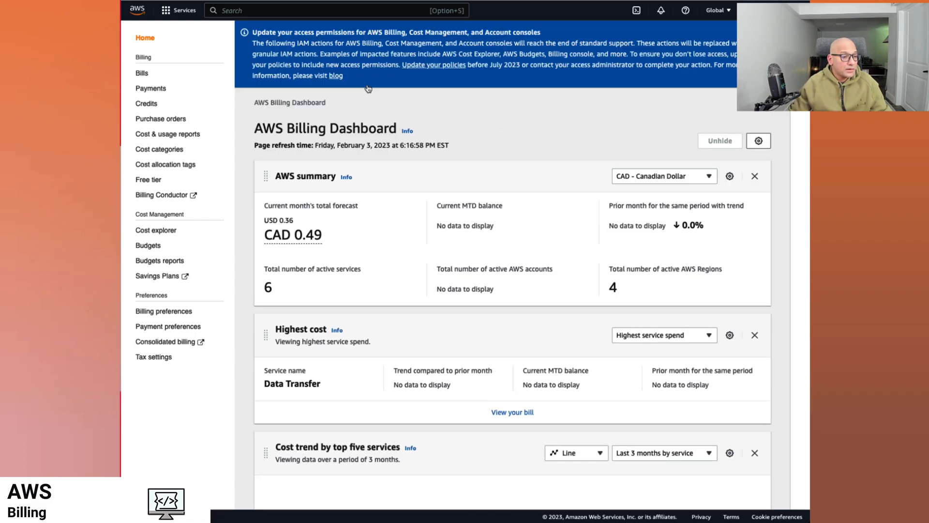
pyautogui.scroll(-3)
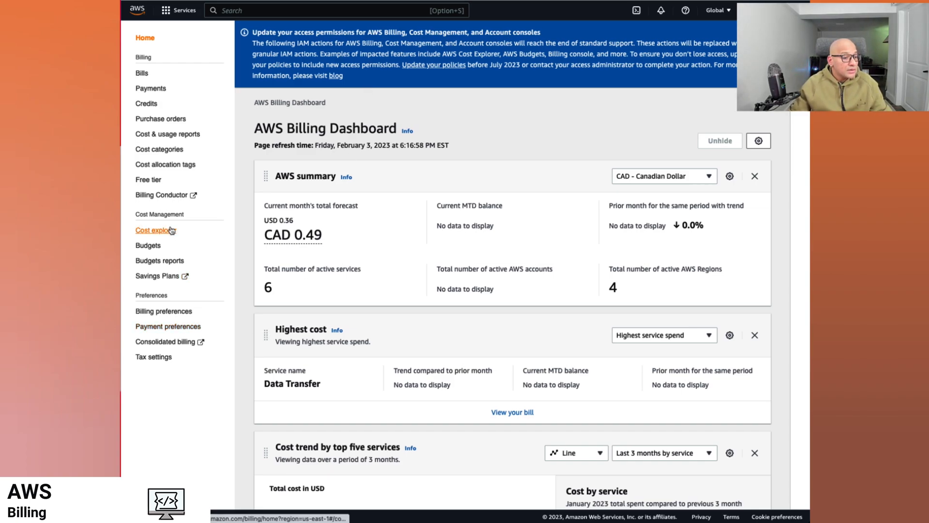
pyautogui.click(147, 180)
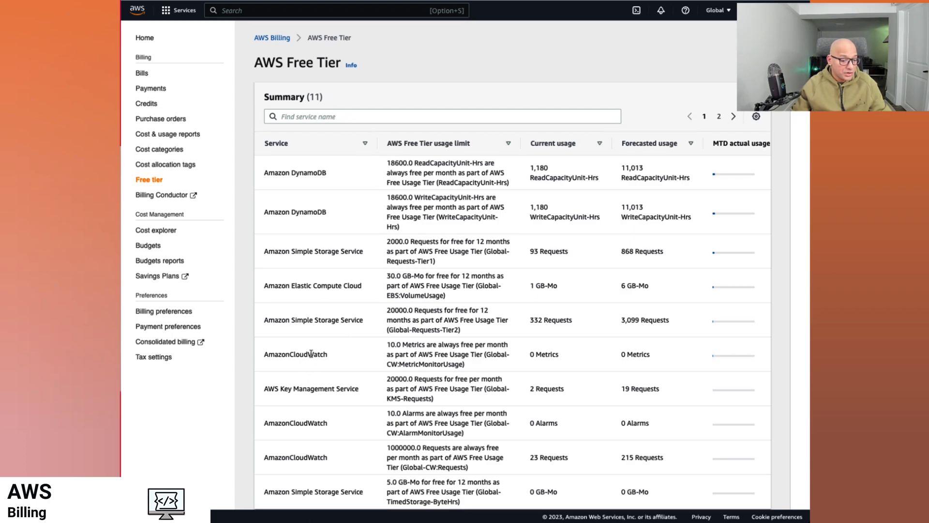
pyautogui.hscroll(3)
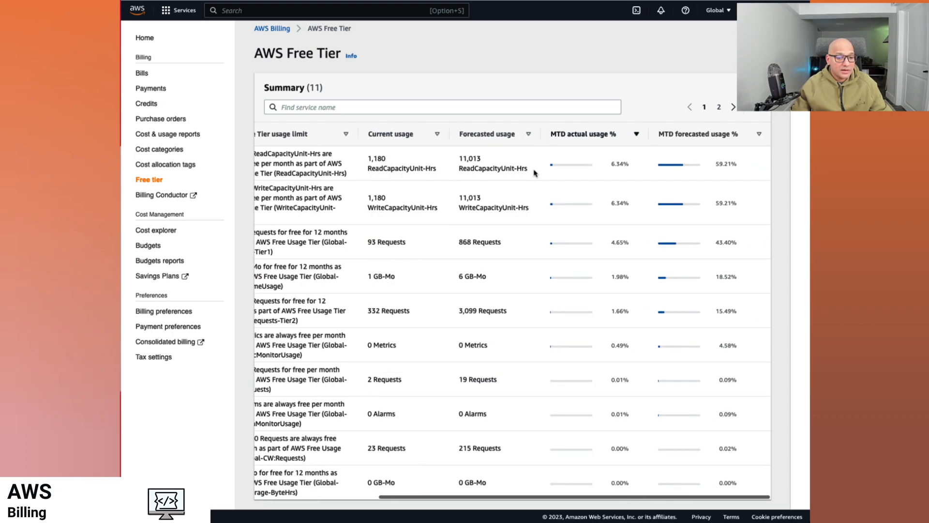
pyautogui.moveTo(698, 188)
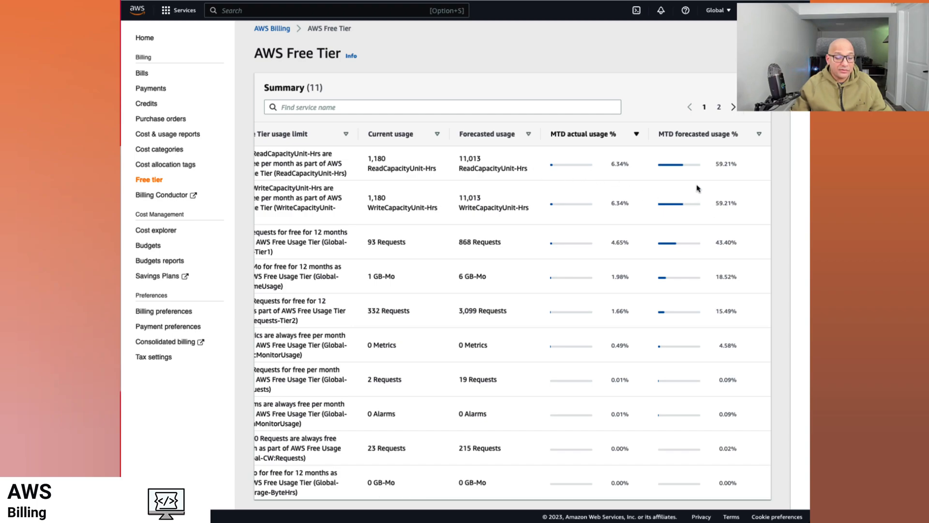
pyautogui.moveTo(725, 175)
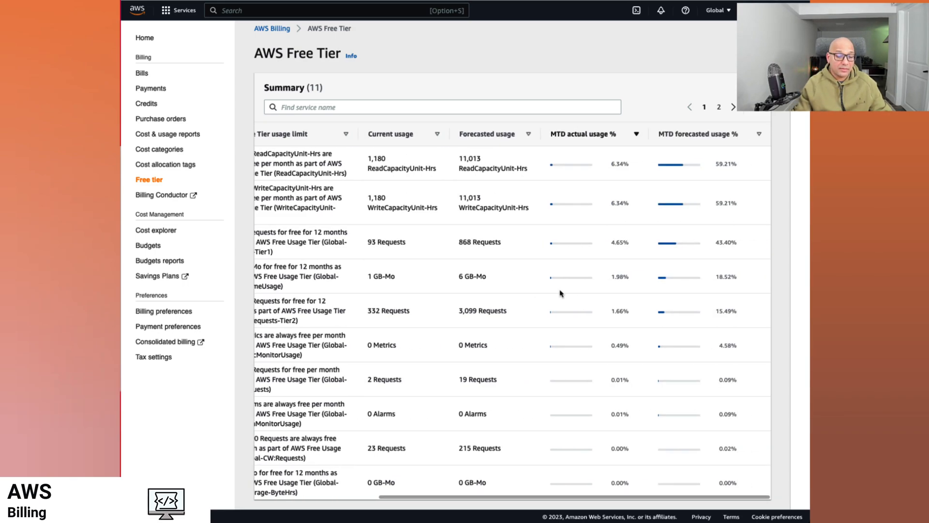
pyautogui.moveTo(282, 330)
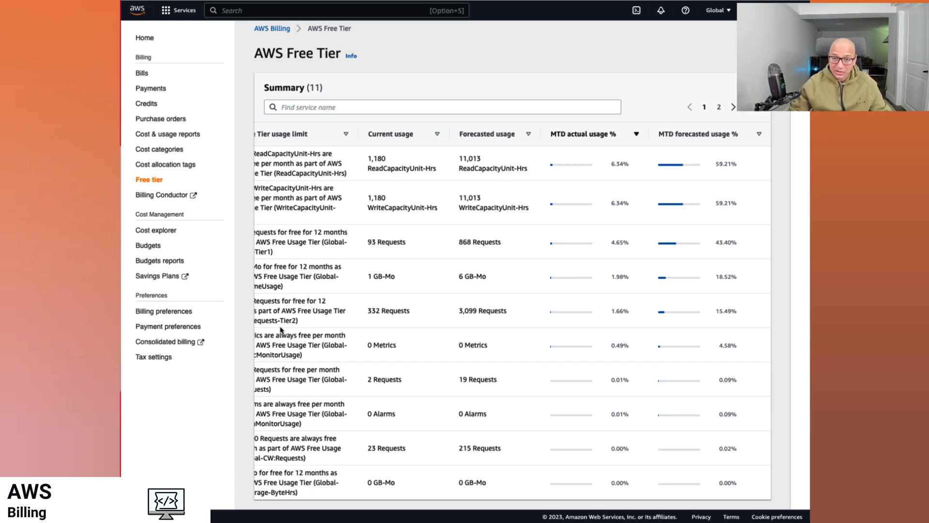
# Show the Bills page with February 2023 charges of $0.00 by service.
pyautogui.click(163, 311)
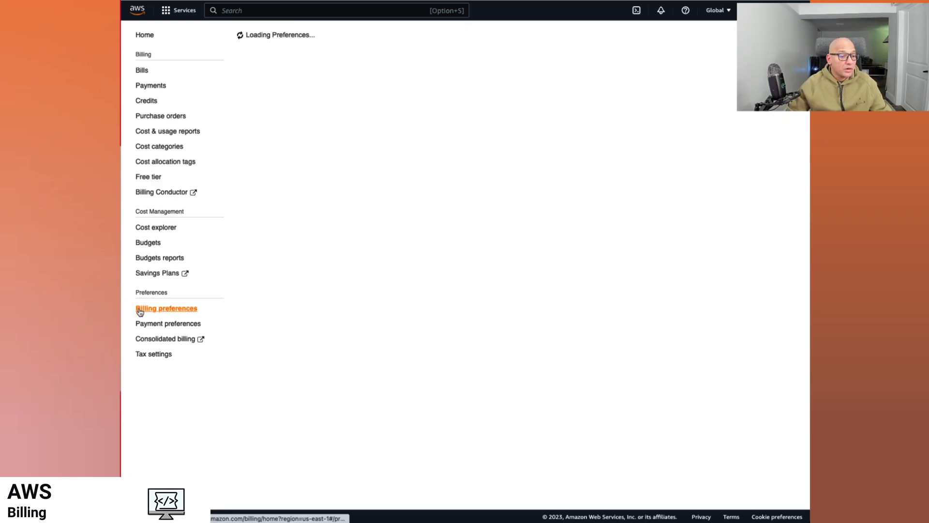
pyautogui.click(166, 308)
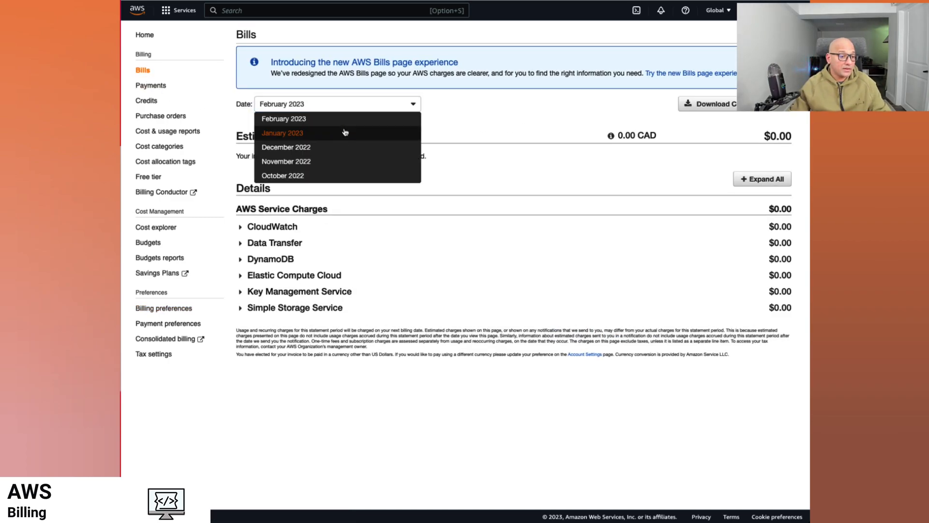
# Switch to the January 2023 bill of $0.46 and reach its Elastic Compute Cloud details.
pyautogui.click(282, 133)
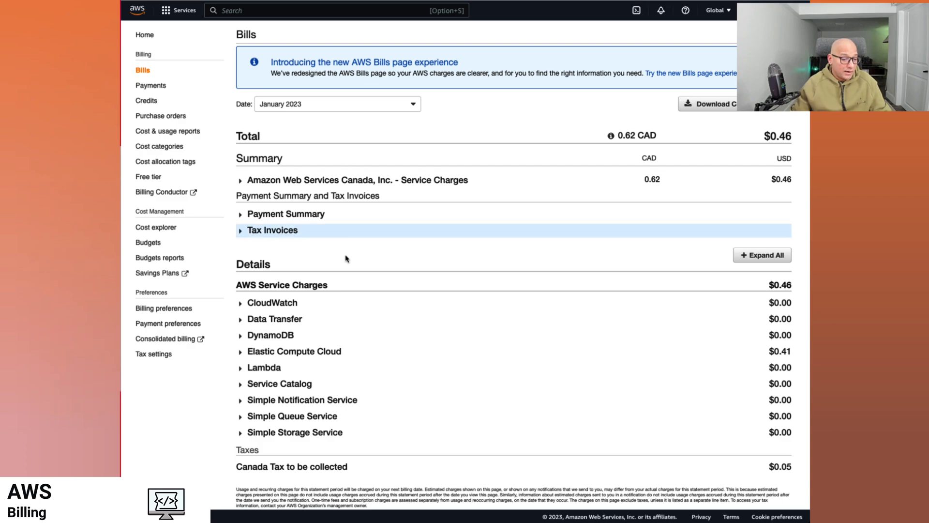
pyautogui.moveTo(330, 351)
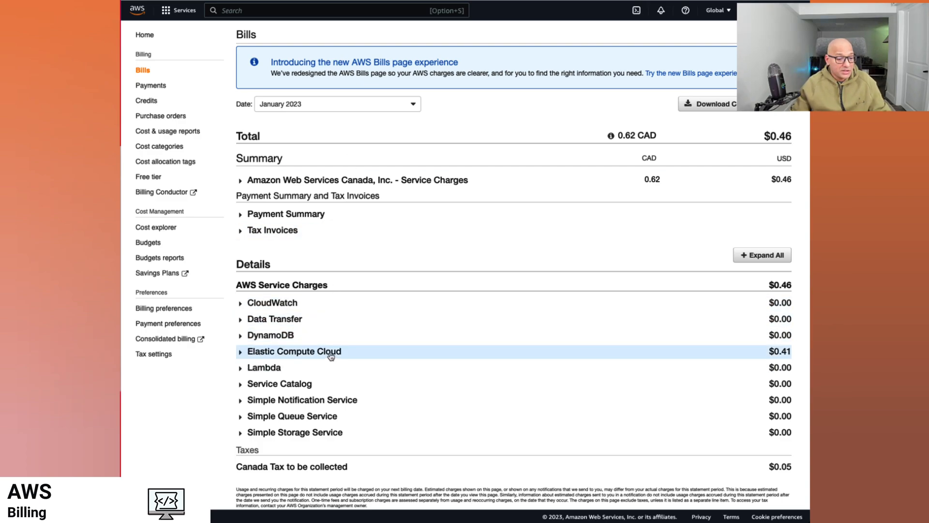
pyautogui.moveTo(787, 417)
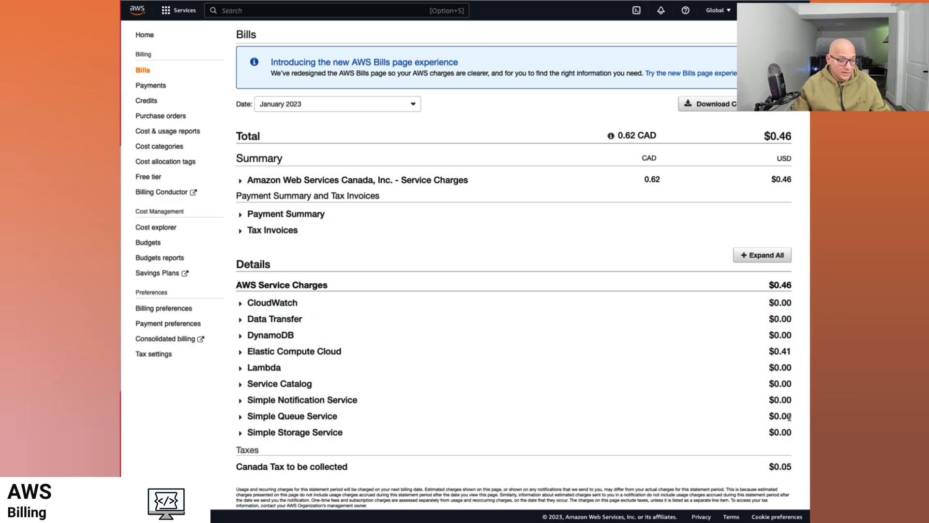
pyautogui.scroll(-3)
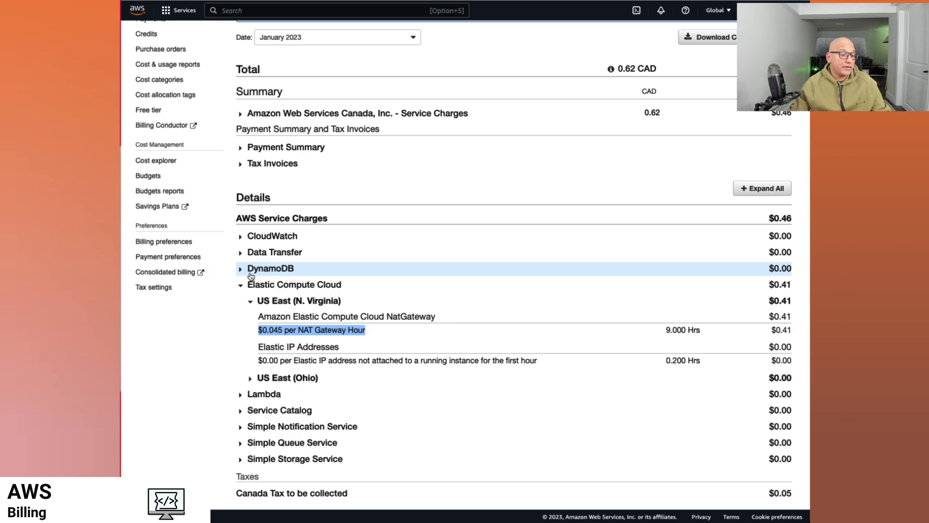
# Expand DynamoDB's January charges showing $0.00 free-tier read and write capacity.
pyautogui.click(241, 268)
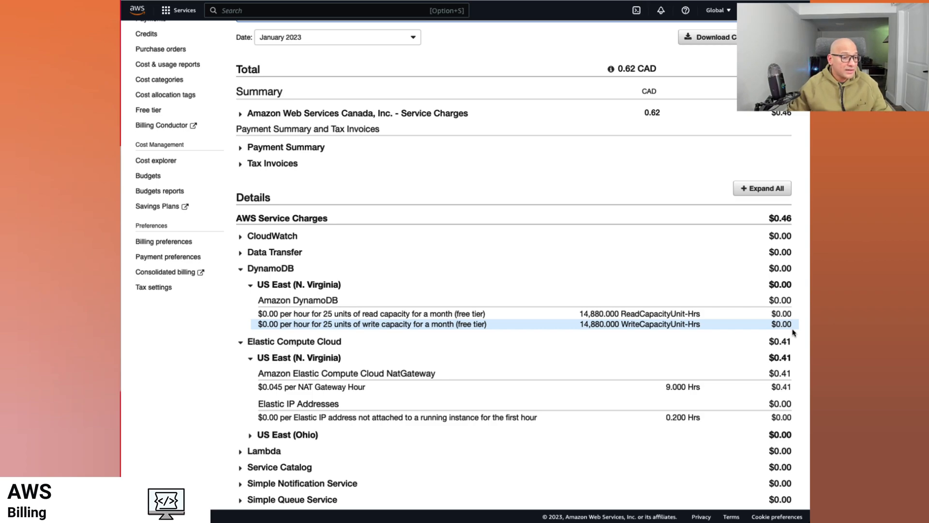
pyautogui.moveTo(622, 162)
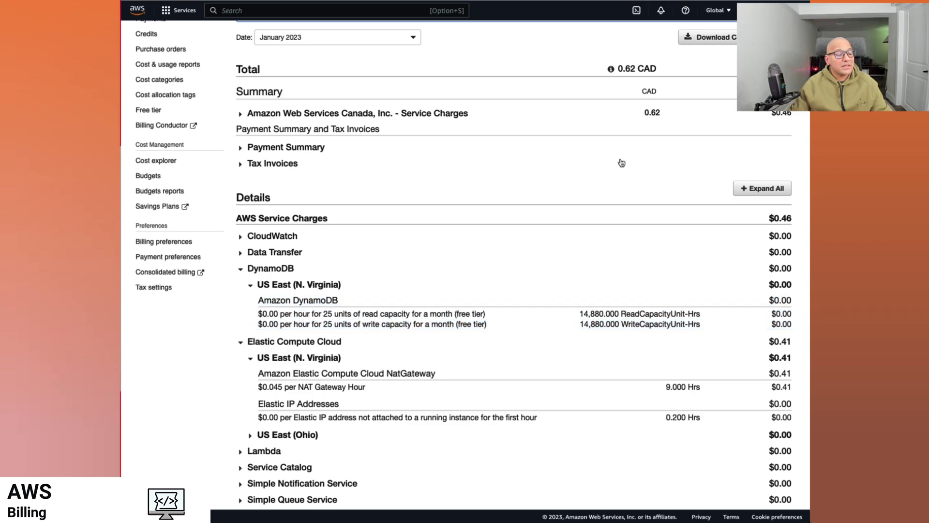
pyautogui.moveTo(281, 216)
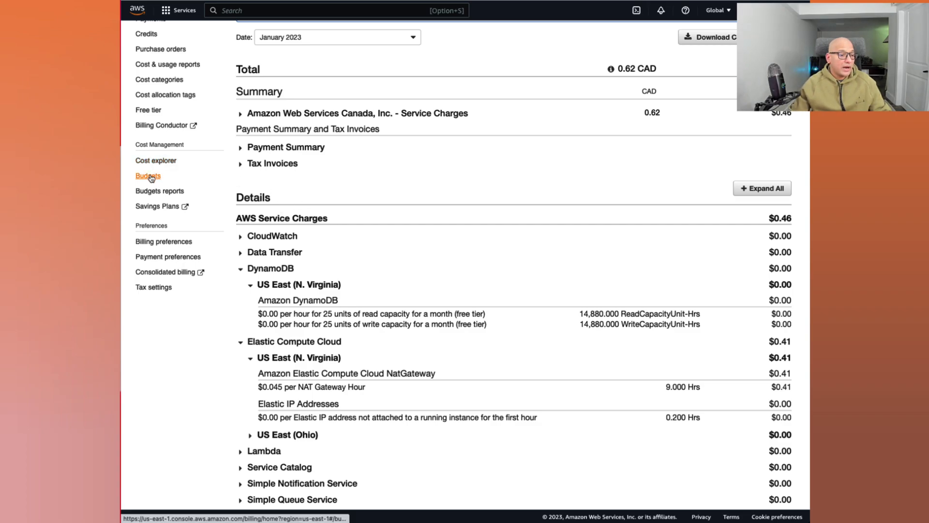
# Go to the AWS Budgets landing page from the Billing navigation.
pyautogui.click(148, 176)
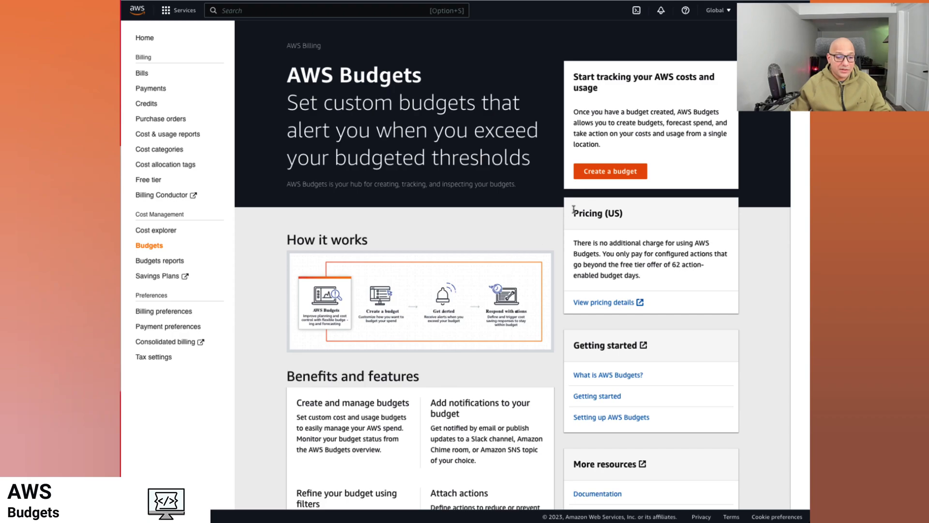
# Start a new budget from the Monthly cost budget template with amount 100.00.
pyautogui.click(610, 171)
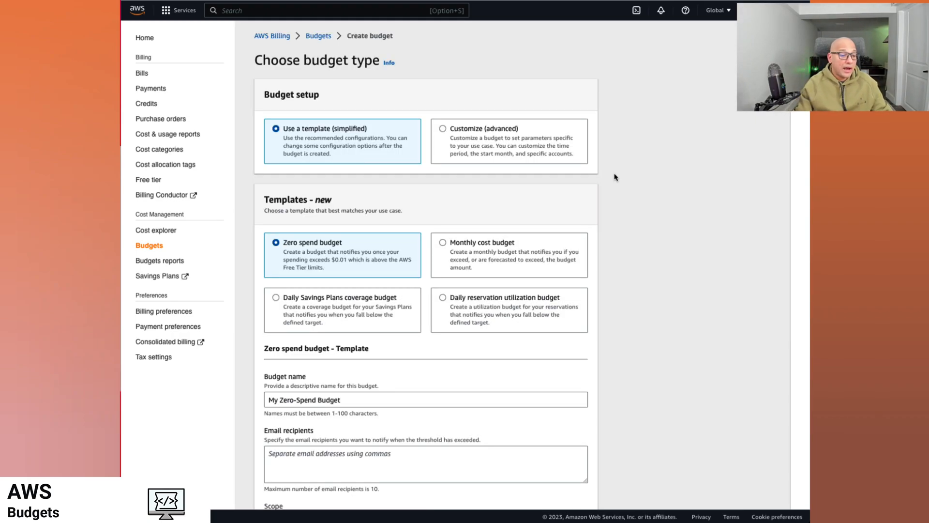
pyautogui.moveTo(580, 230)
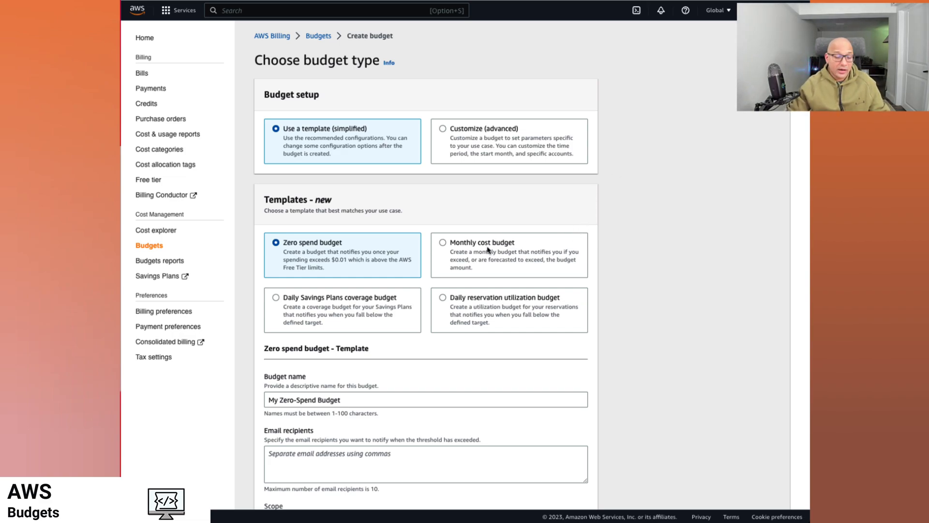
pyautogui.click(442, 242)
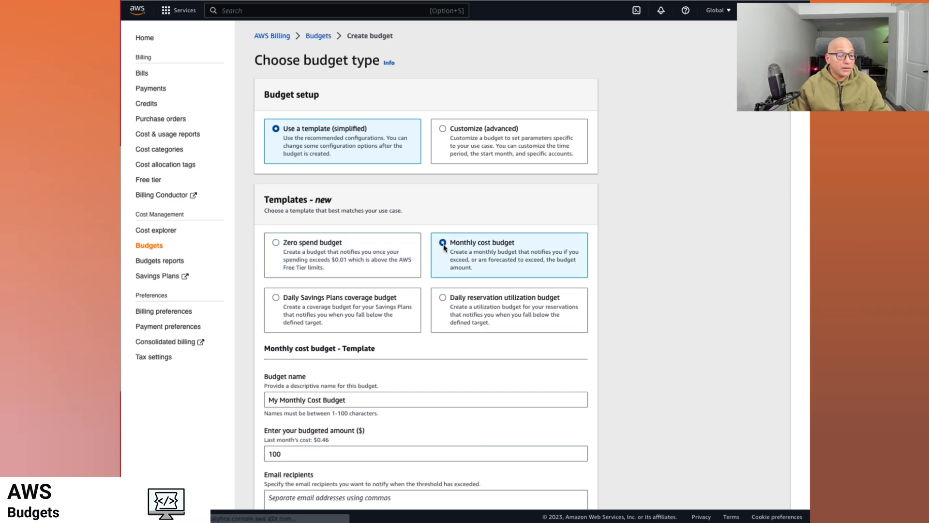
pyautogui.scroll(-3)
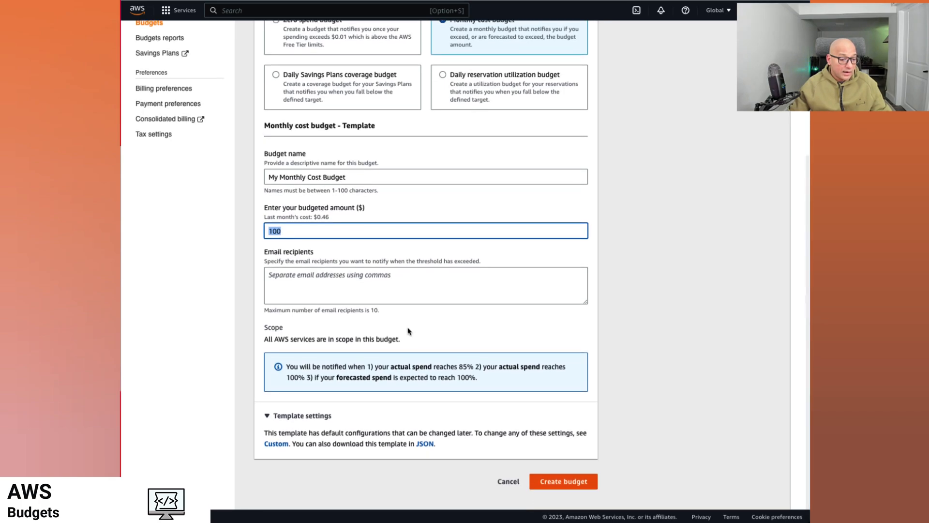
pyautogui.click(563, 481)
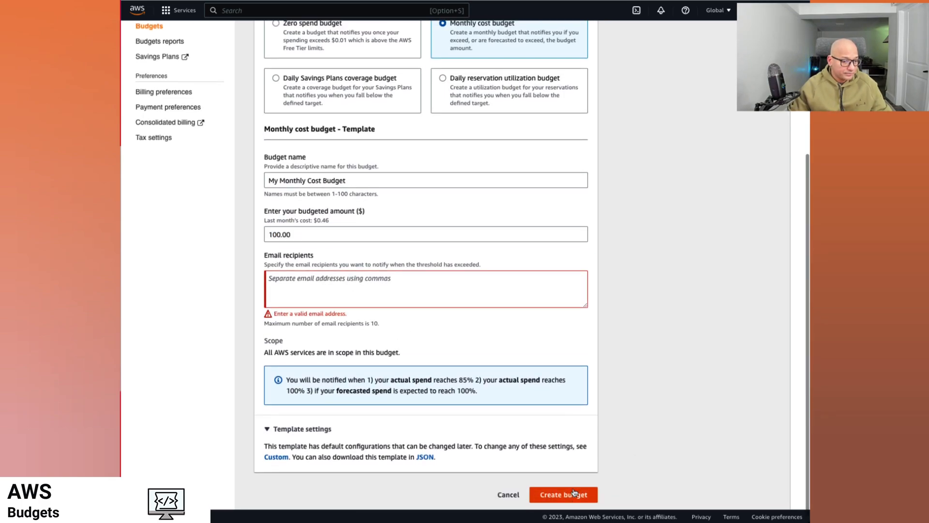
pyautogui.click(424, 289)
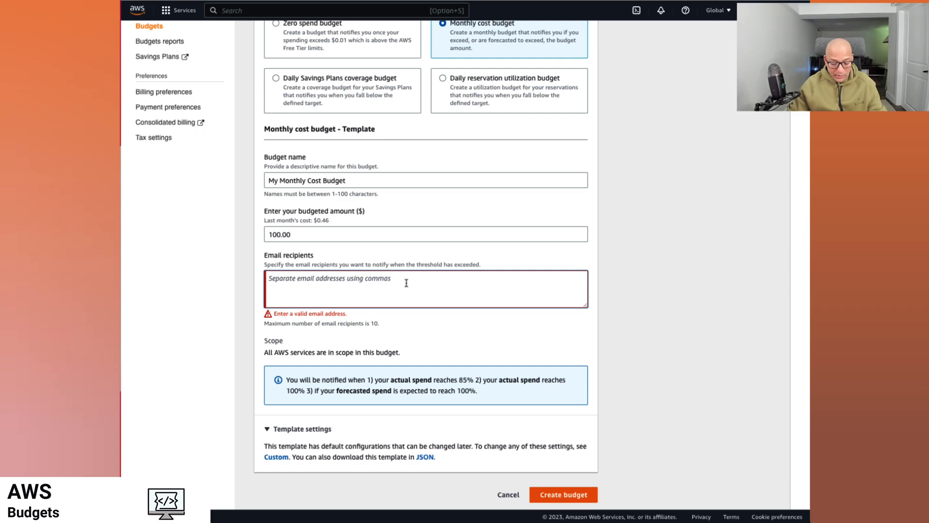
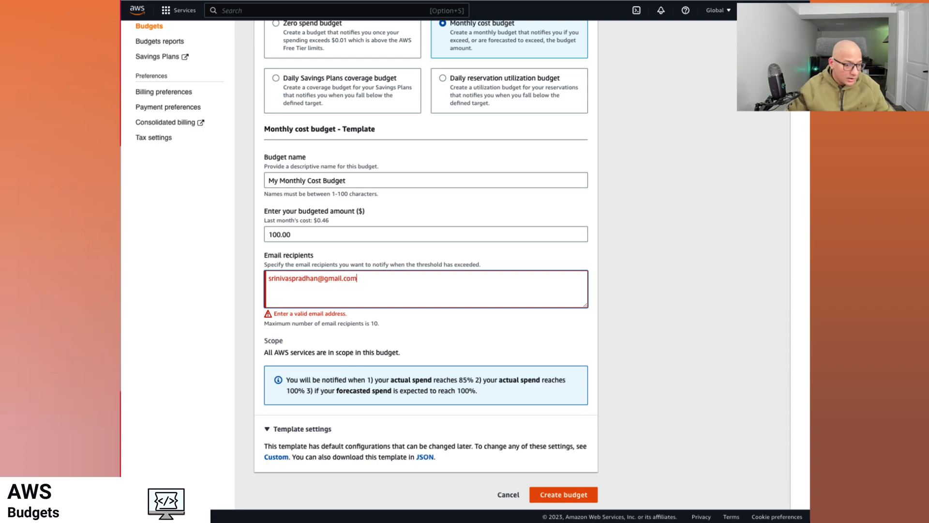
pyautogui.click(561, 493)
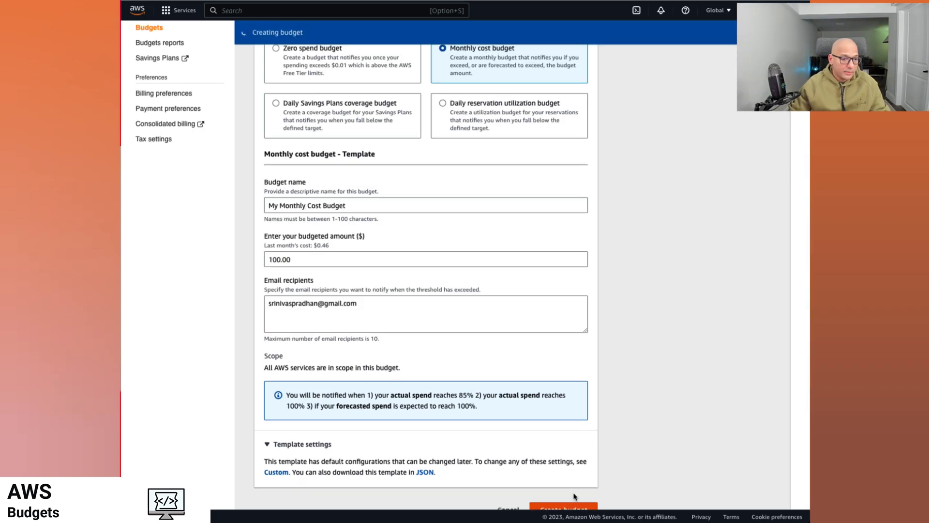
# Confirm My Monthly Cost Budget is listed at $100.00 with OK threshold status.
pyautogui.click(563, 508)
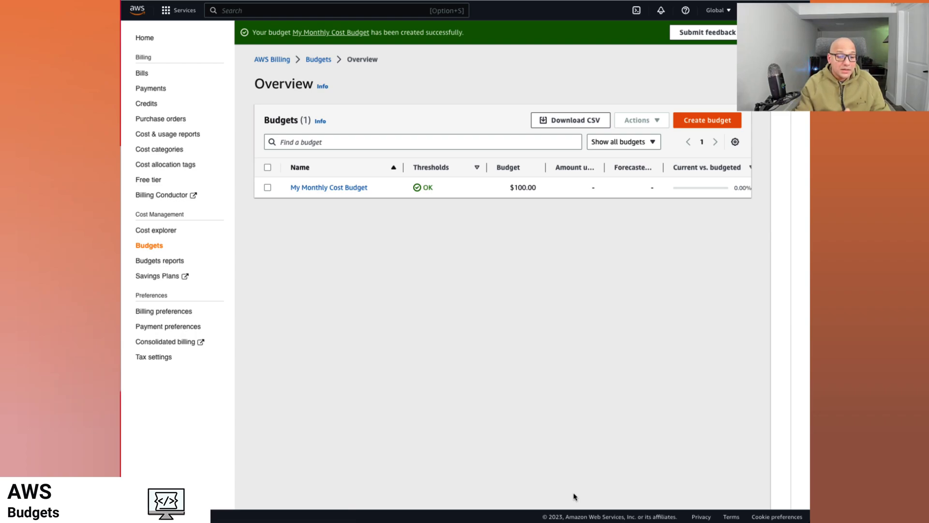
pyautogui.moveTo(411, 318)
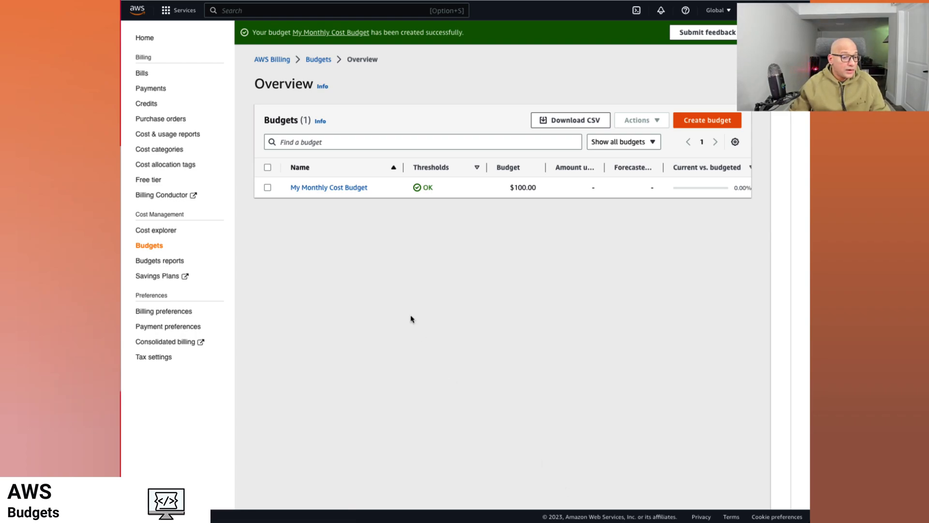
pyautogui.moveTo(287, 197)
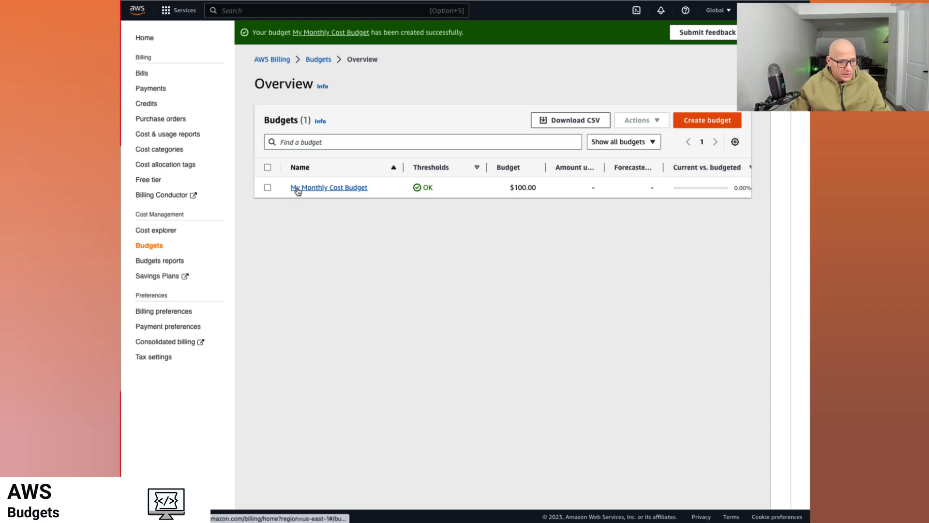
# Review My Monthly Cost Budget's edit settings: monthly, recurring, fixed 100.00, all AWS services scope.
pyautogui.click(328, 187)
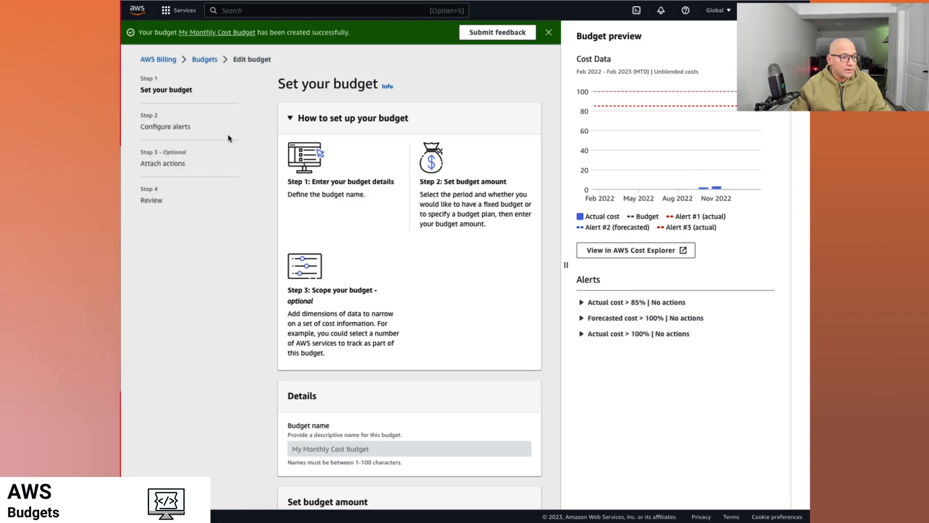
pyautogui.moveTo(173, 89)
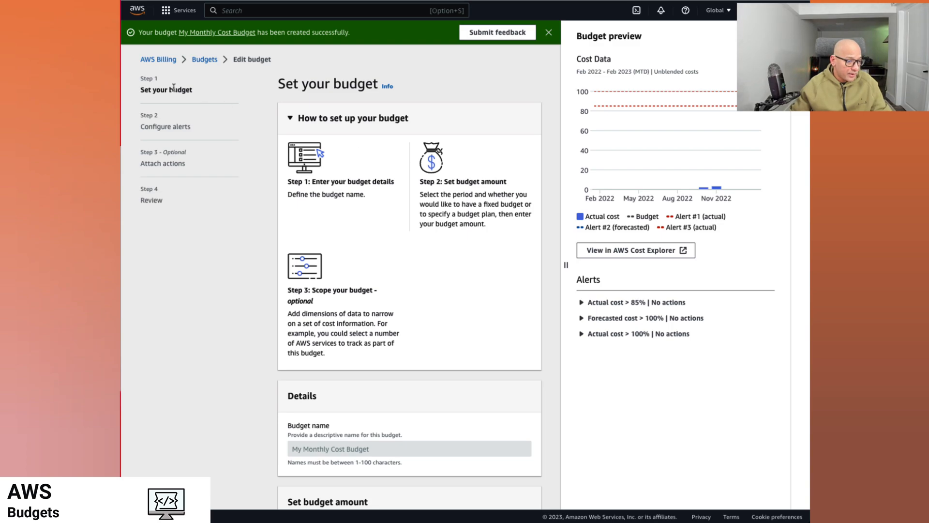
pyautogui.moveTo(179, 141)
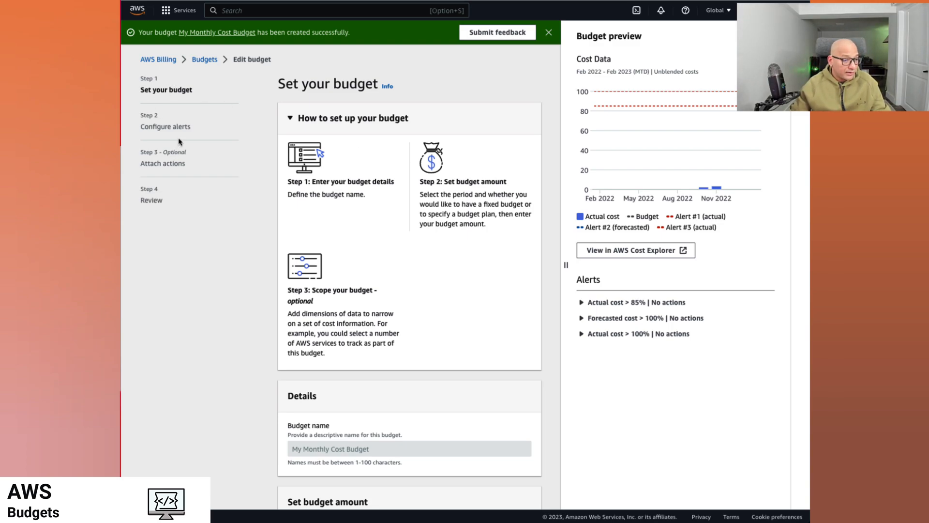
pyautogui.moveTo(454, 268)
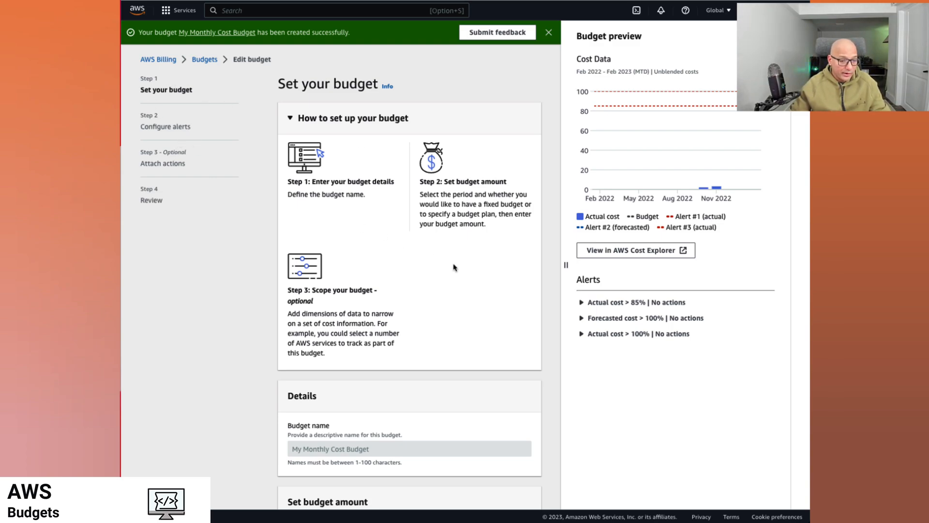
pyautogui.scroll(-3)
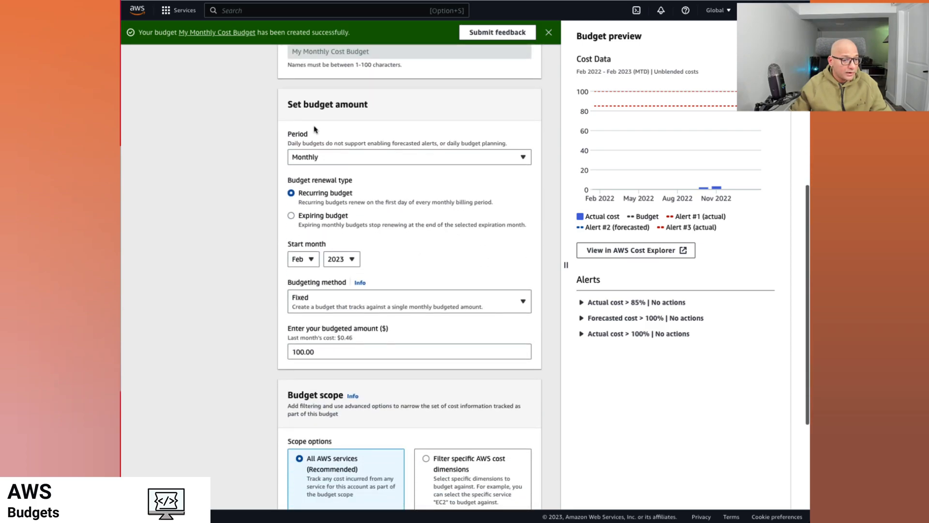
pyautogui.moveTo(417, 320)
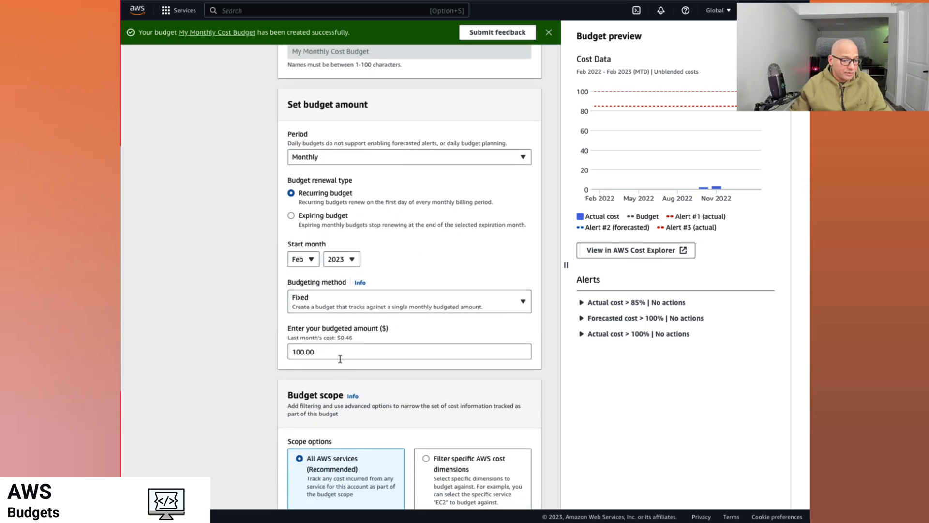
pyautogui.scroll(-3)
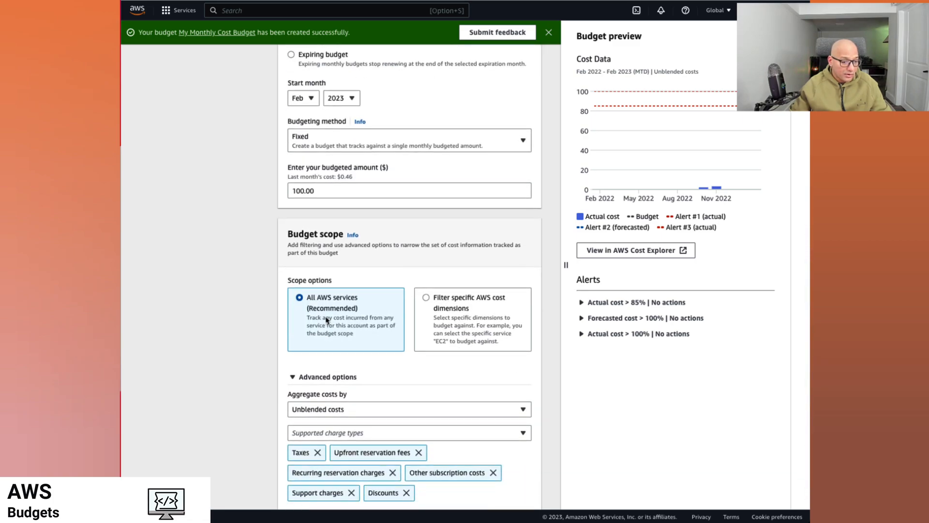
pyautogui.scroll(-3)
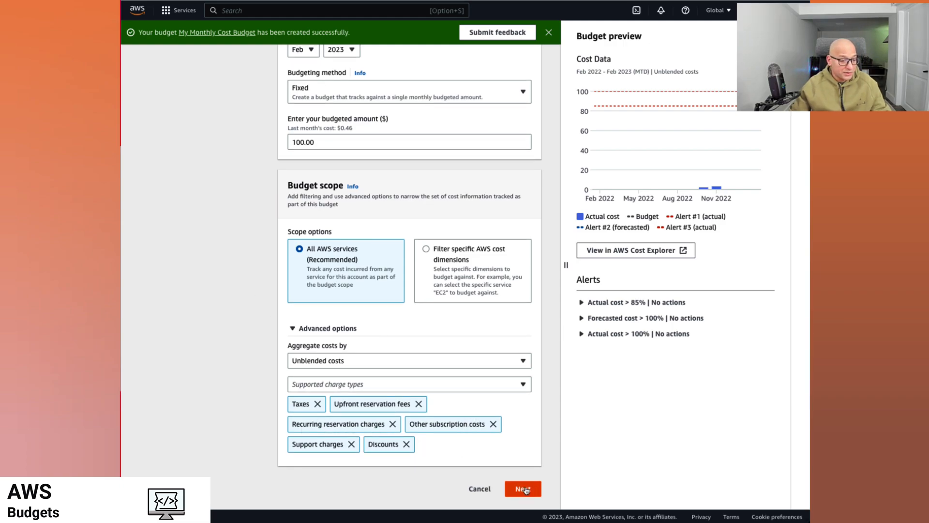
# Review the three alerts (85% actual, 100% forecasted, 100% actual) and select Alert #1's recipient email.
pyautogui.click(522, 488)
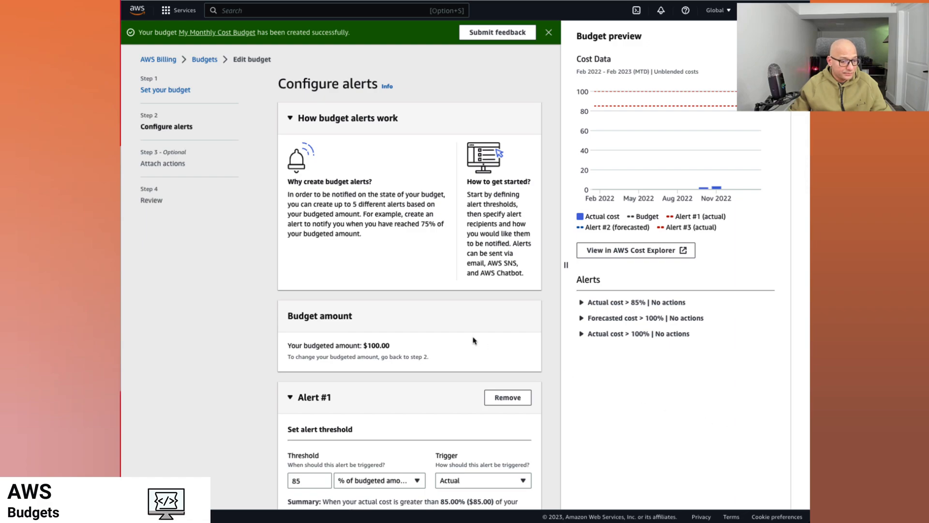
pyautogui.scroll(-3)
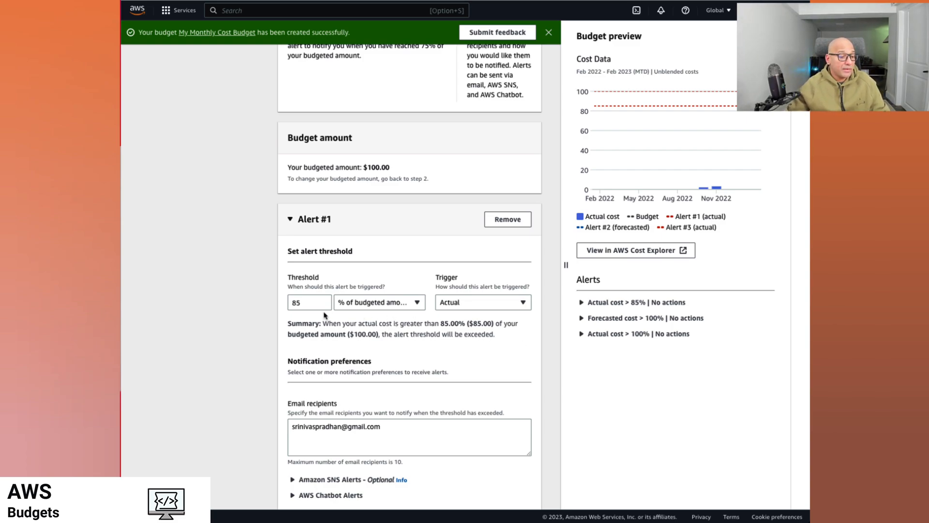
pyautogui.click(378, 302)
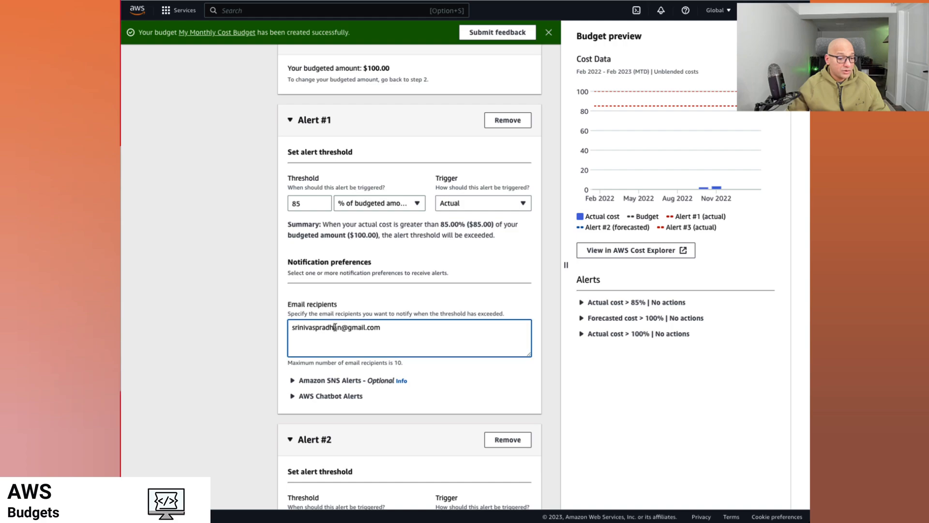
pyautogui.doubleClick(336, 326)
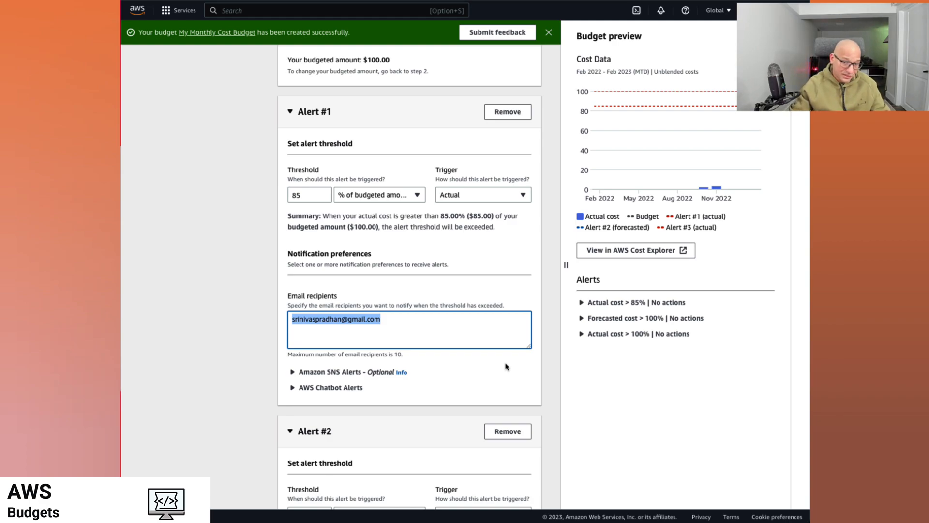
pyautogui.scroll(-3)
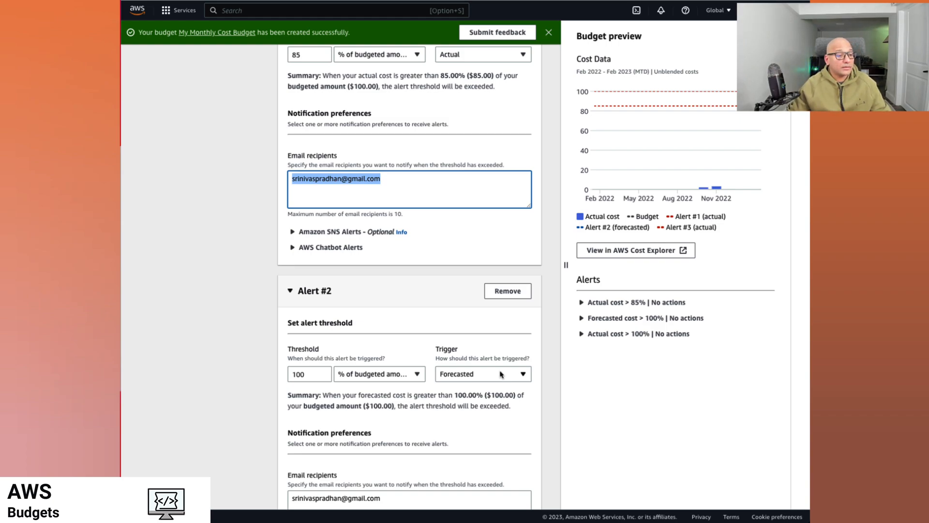
pyautogui.scroll(-3)
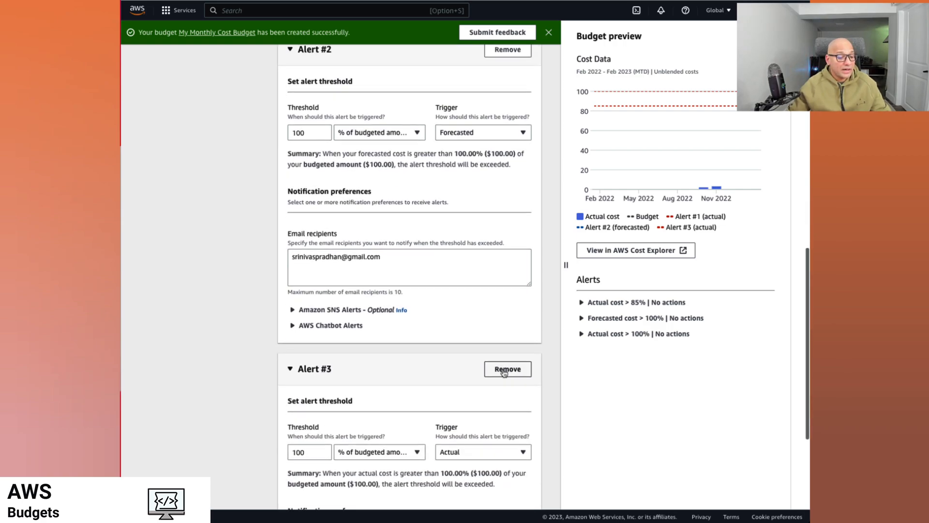
pyautogui.scroll(-3)
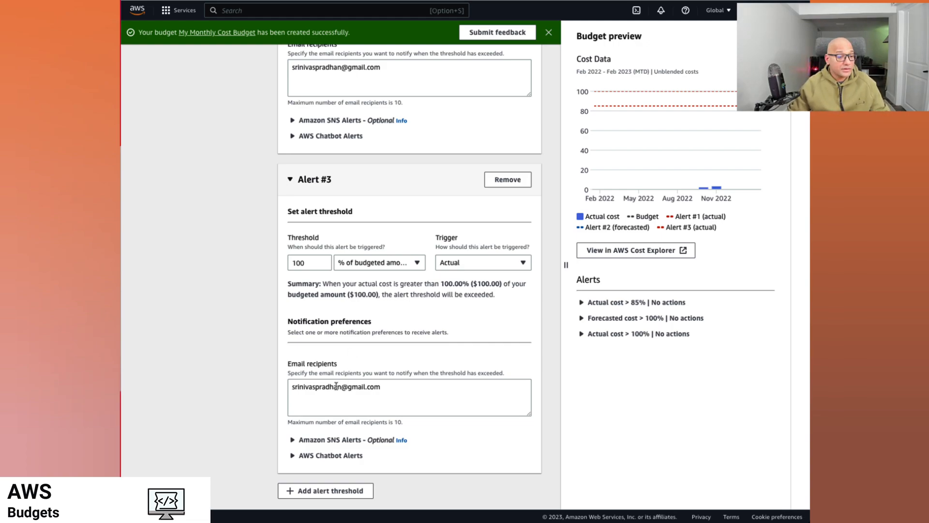
pyautogui.moveTo(363, 517)
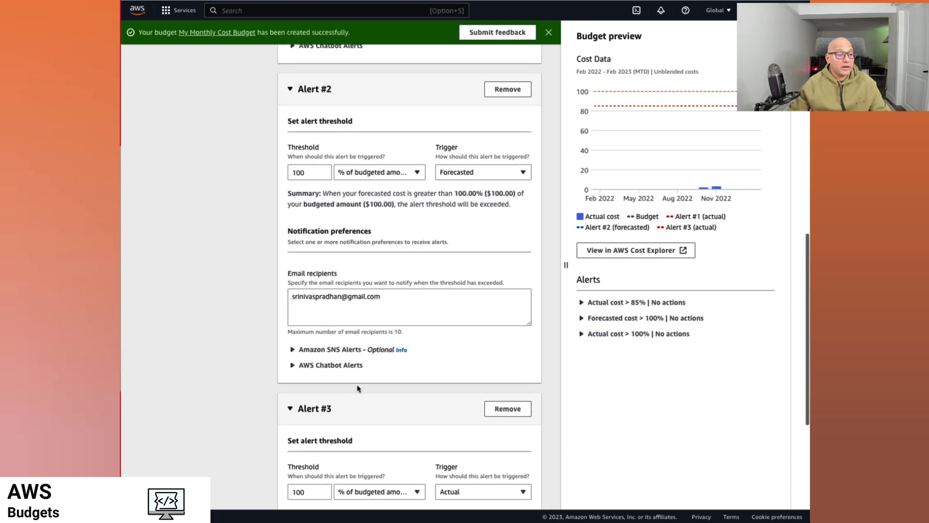
pyautogui.moveTo(372, 384)
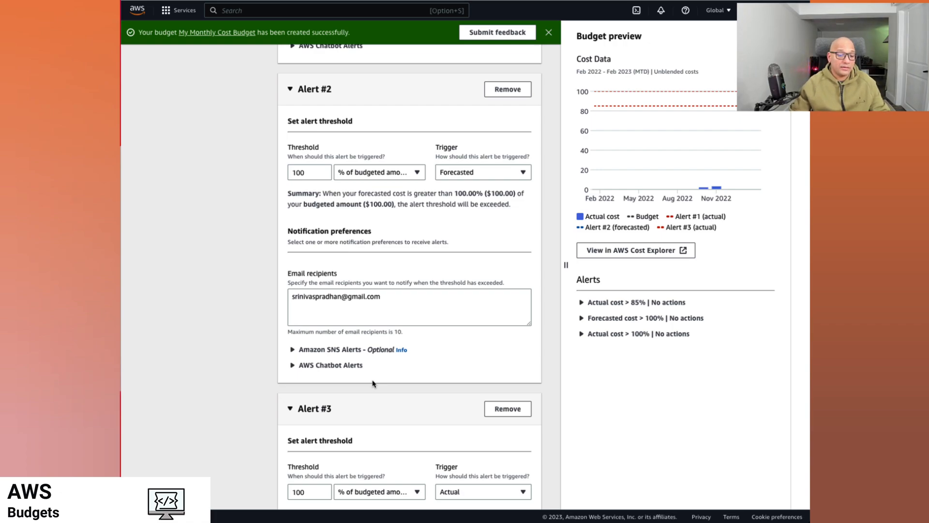
# Advance past Attach actions to Review and save the edited $100 monthly budget.
pyautogui.scroll(-3)
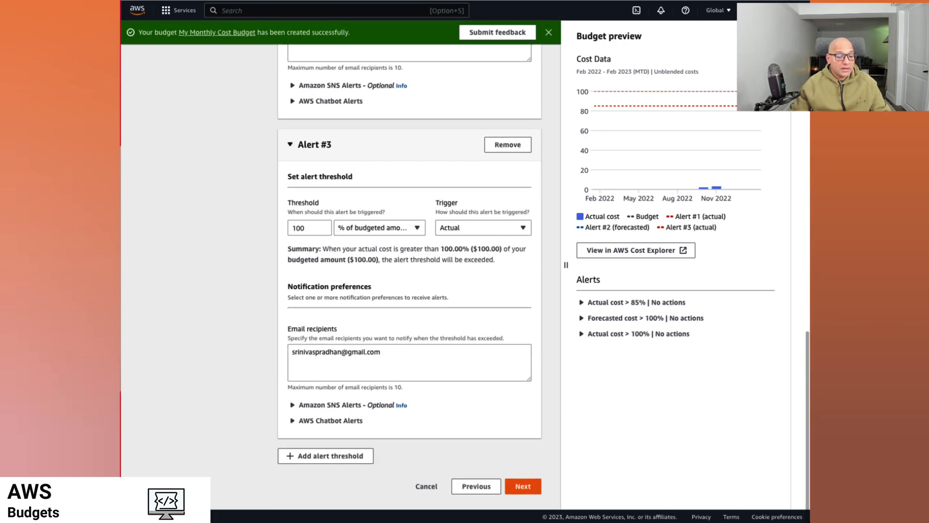
pyautogui.click(522, 486)
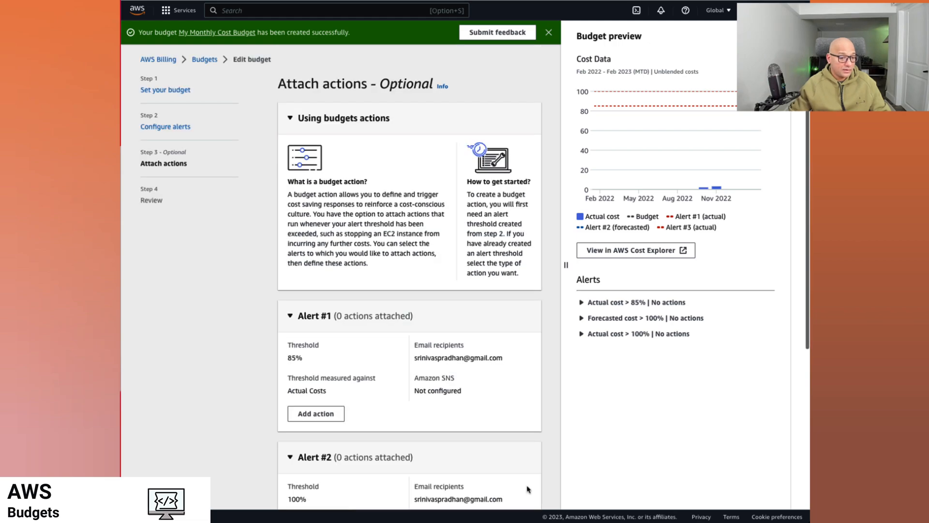
pyautogui.scroll(-3)
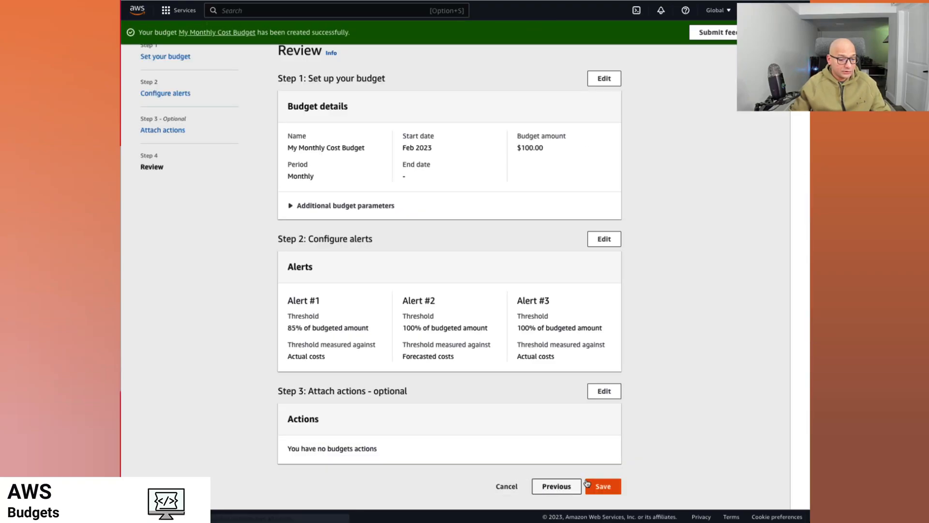
pyautogui.moveTo(508, 447)
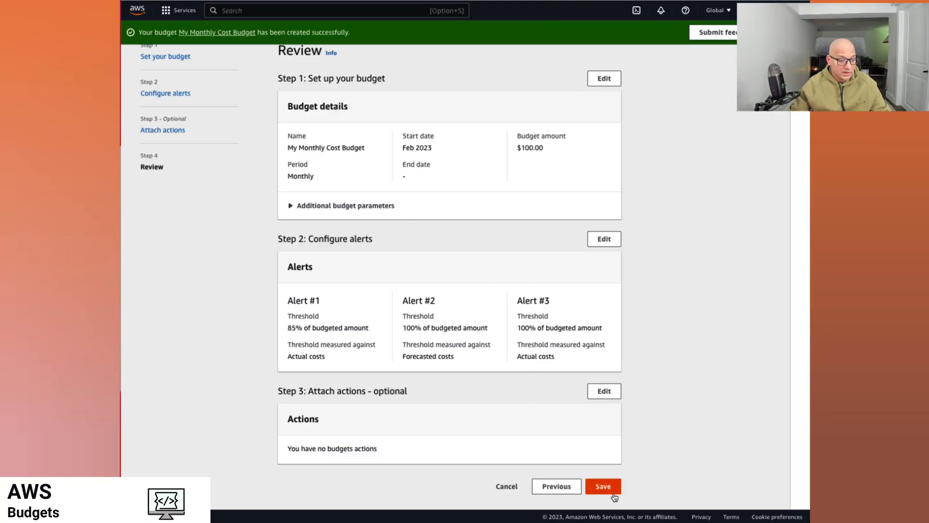
pyautogui.click(603, 486)
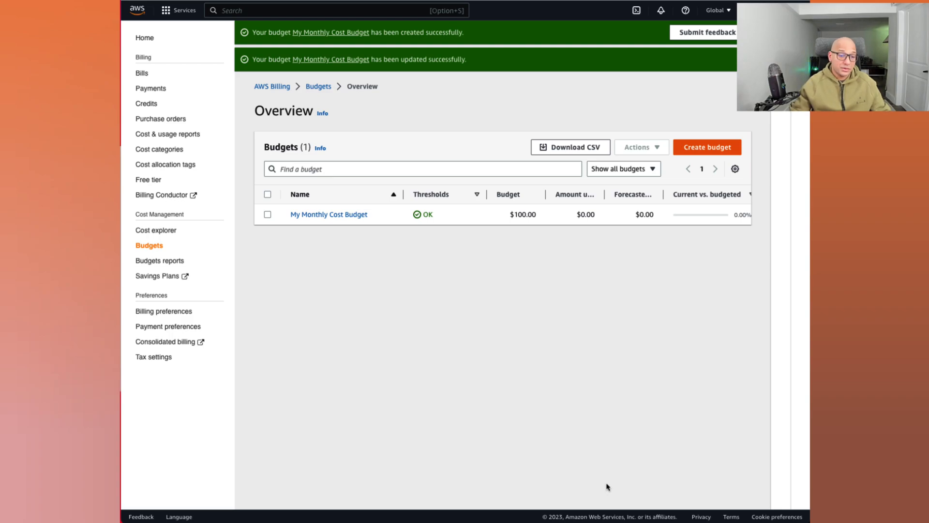
pyautogui.moveTo(583, 374)
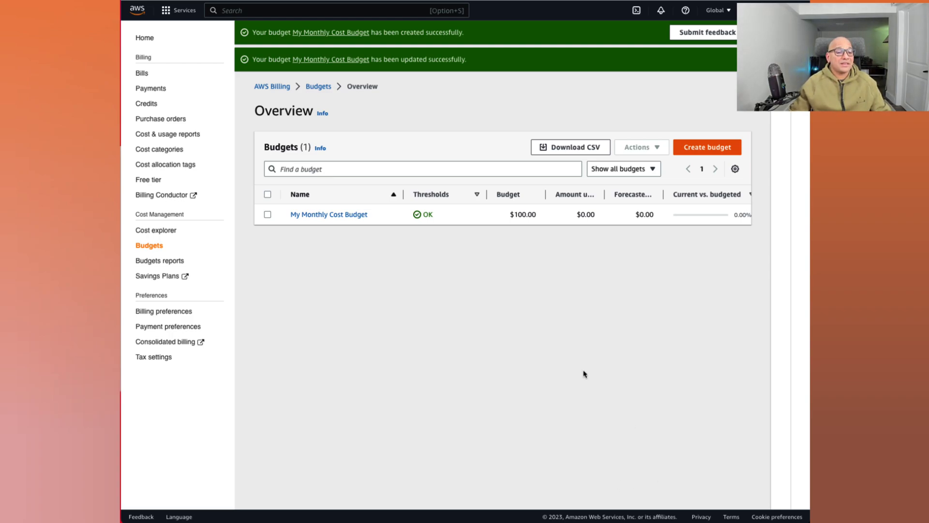
pyautogui.moveTo(575, 349)
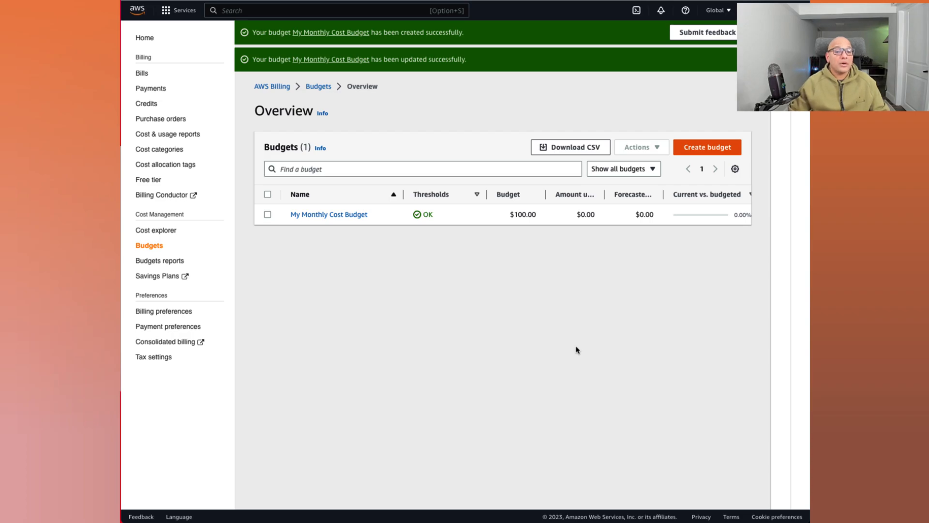
pyautogui.moveTo(568, 346)
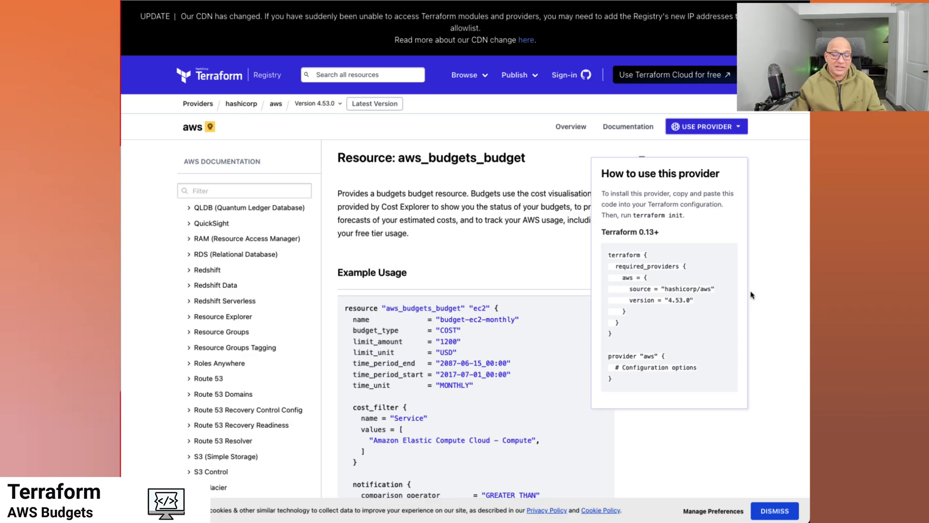
pyautogui.moveTo(728, 323)
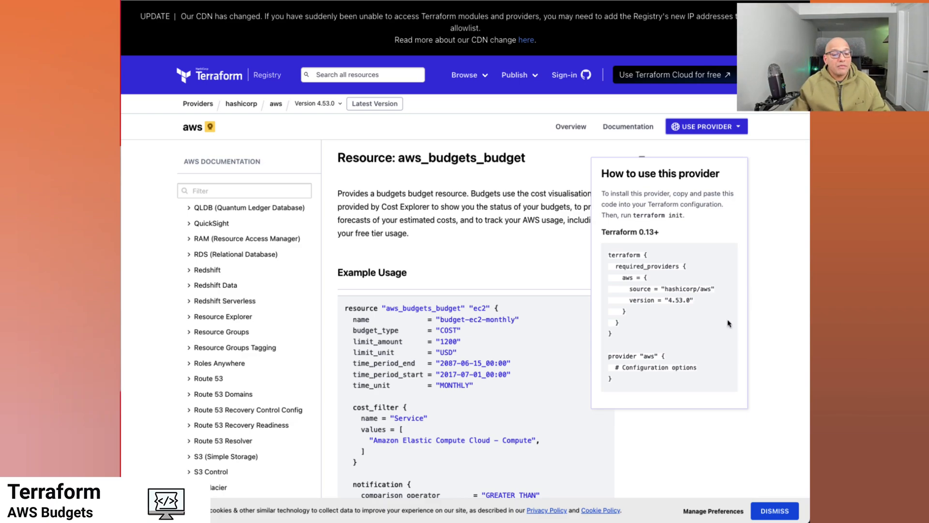
pyautogui.moveTo(661, 354)
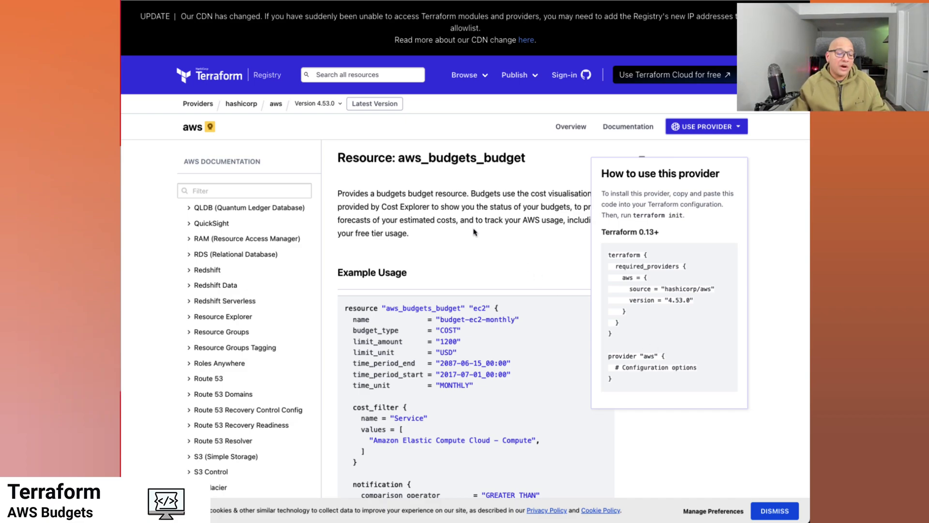
pyautogui.moveTo(506, 274)
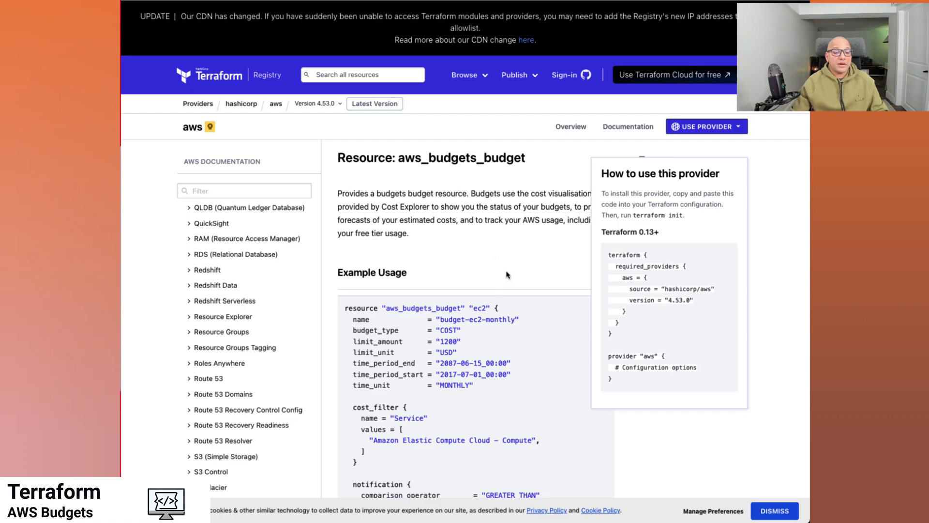
# Dismiss the Use Provider popup and highlight ec2 in the aws_budgets_budget example, revealing its EC2 cost filter.
pyautogui.click(706, 126)
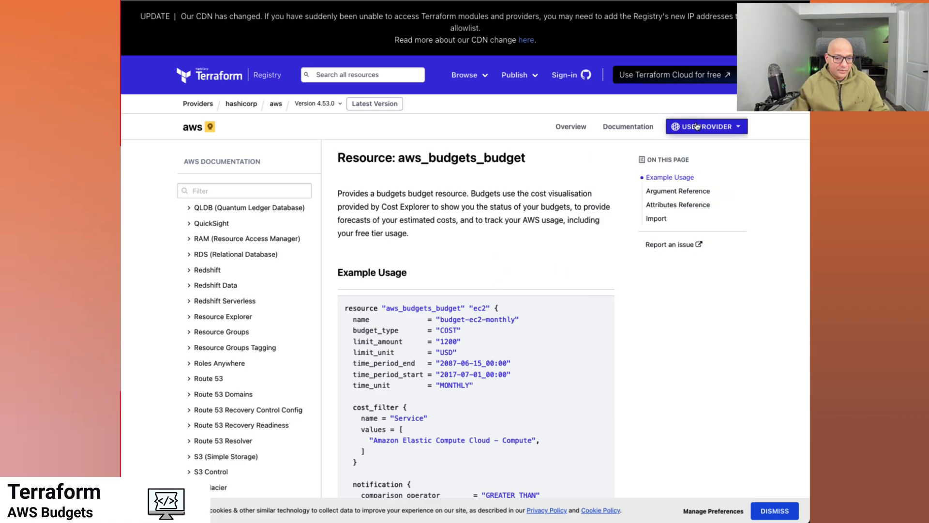
pyautogui.doubleClick(423, 308)
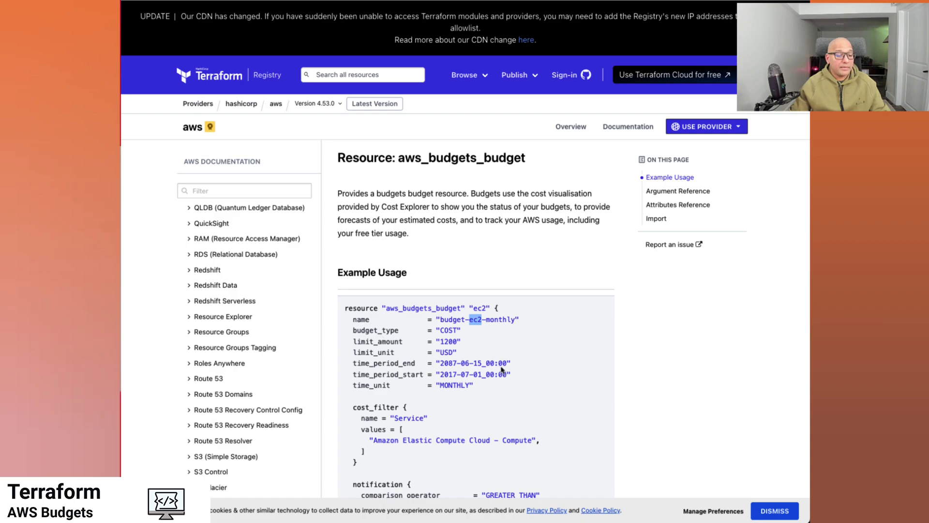
pyautogui.scroll(-3)
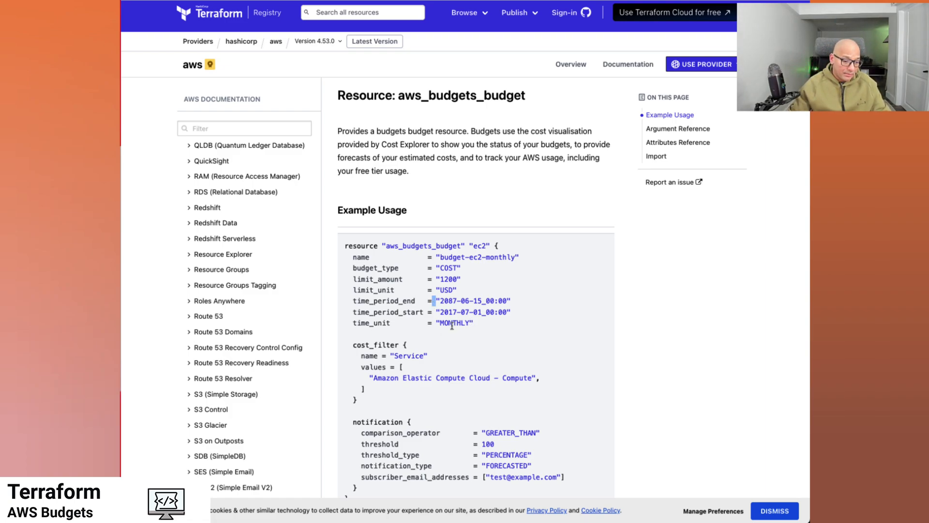
pyautogui.doubleClick(447, 279)
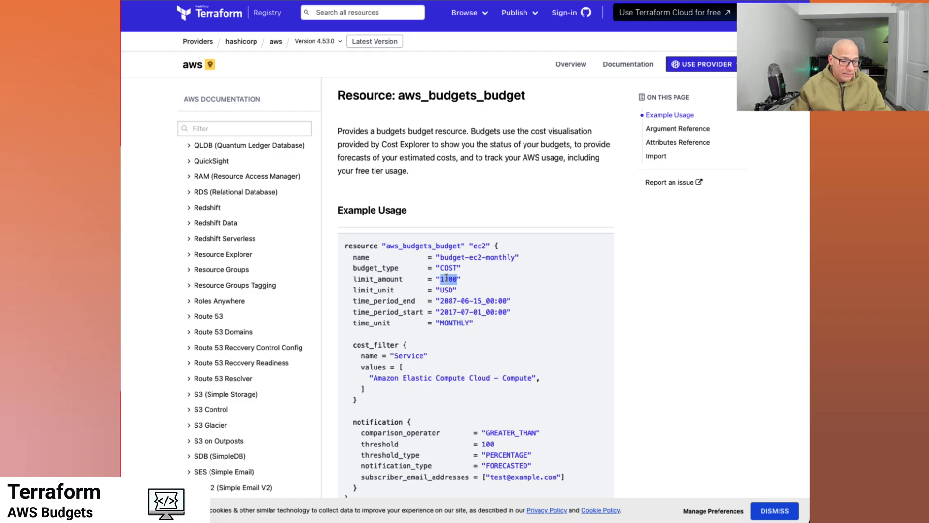
pyautogui.write('1200')
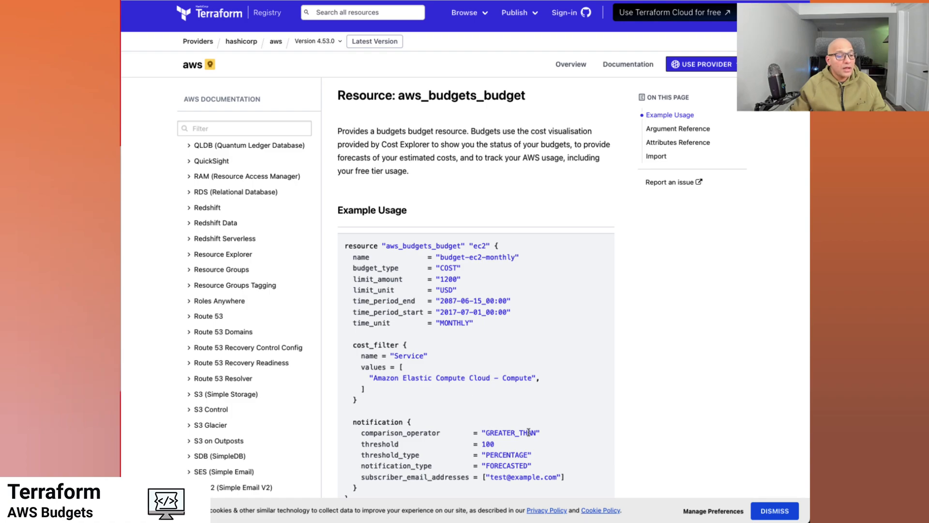
pyautogui.moveTo(508, 405)
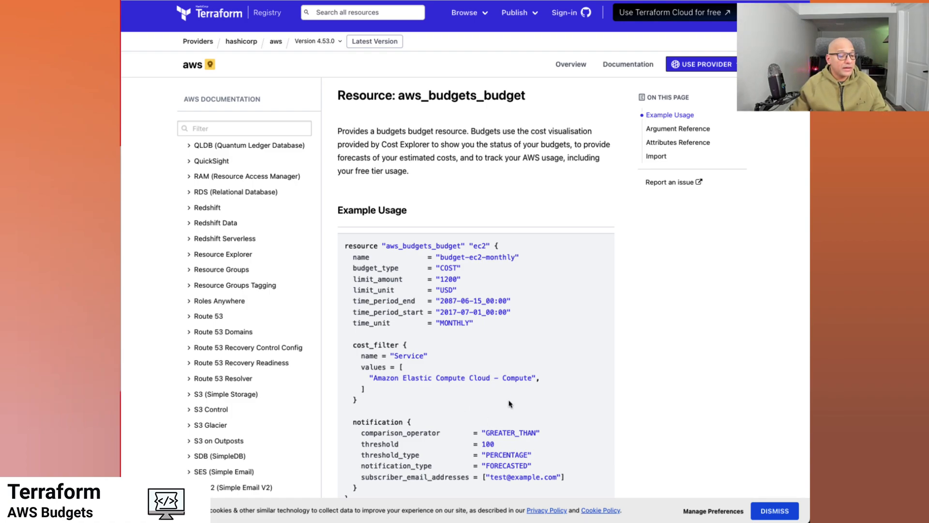
pyautogui.scroll(-3)
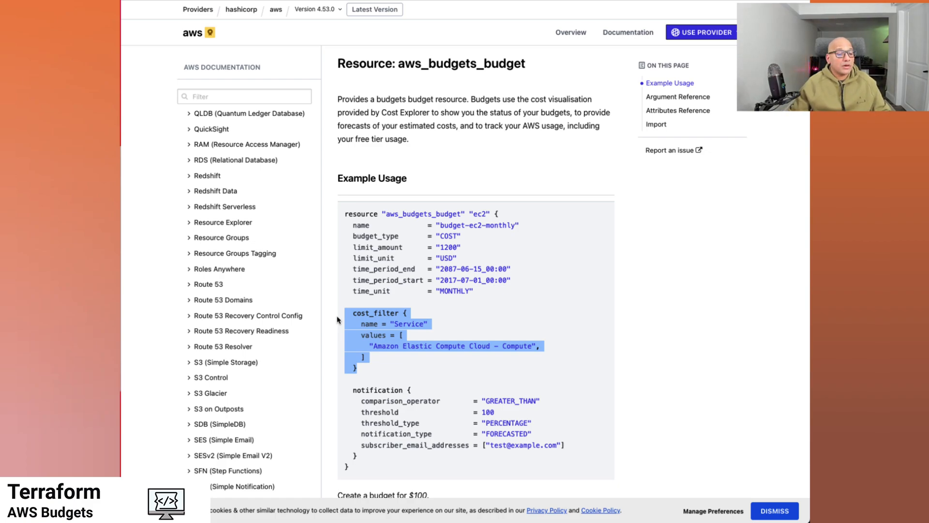
pyautogui.moveTo(395, 360)
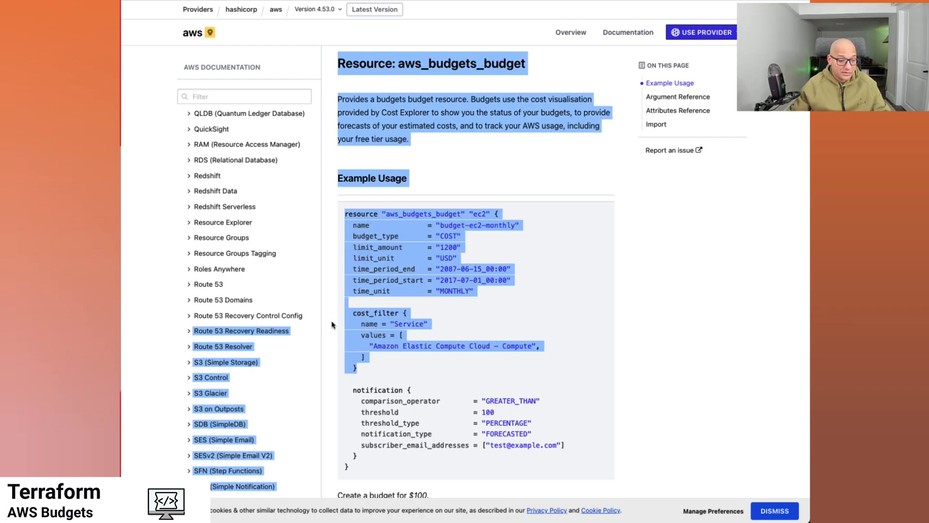
pyautogui.click(525, 397)
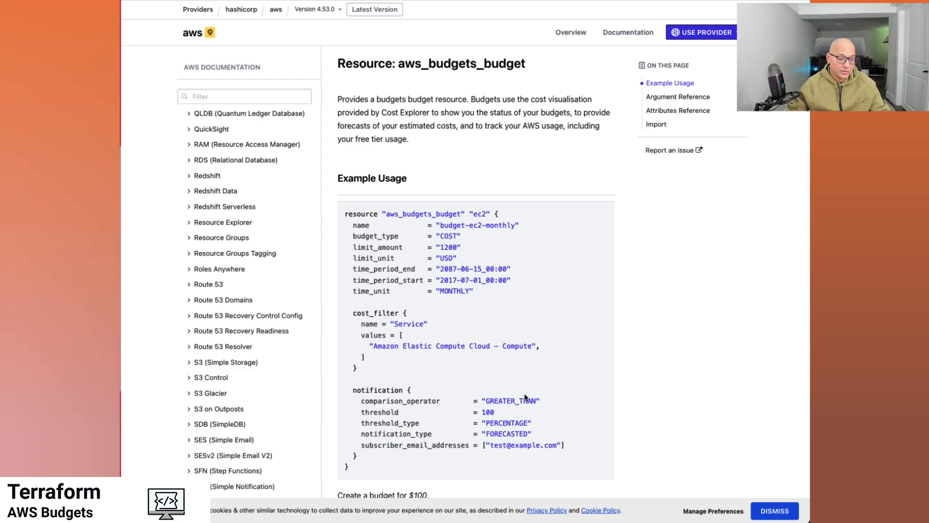
# Highlight 'example' in the sample email, then reach the Argument Reference listing budget_type, limit_amount, time_unit.
pyautogui.scroll(-3)
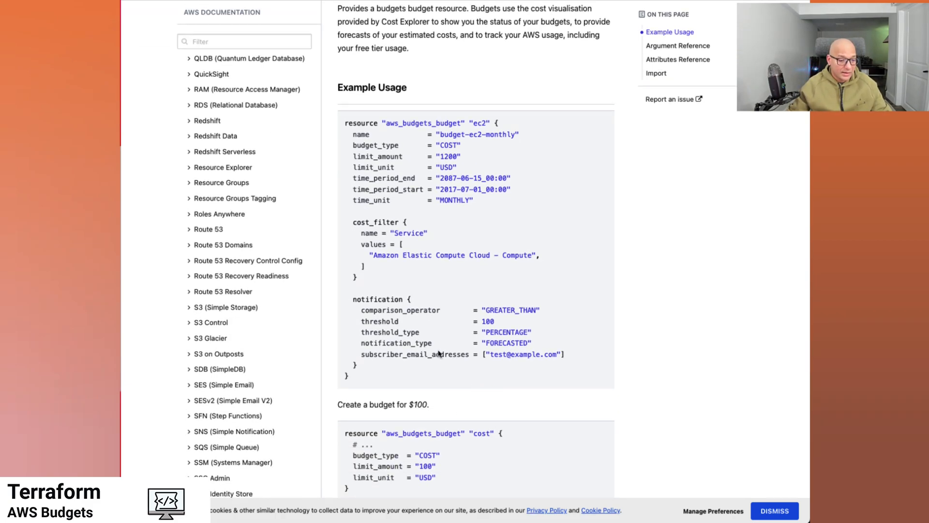
pyautogui.doubleClick(519, 354)
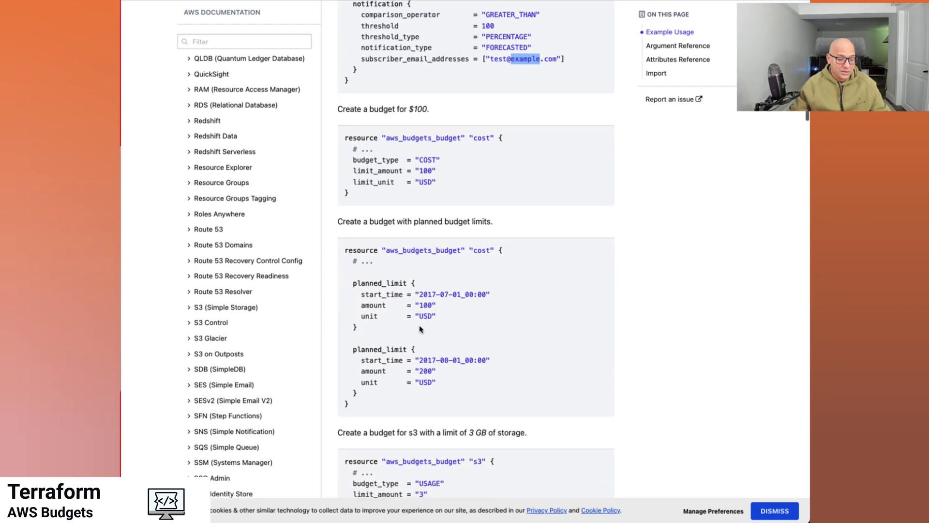
pyautogui.scroll(-3)
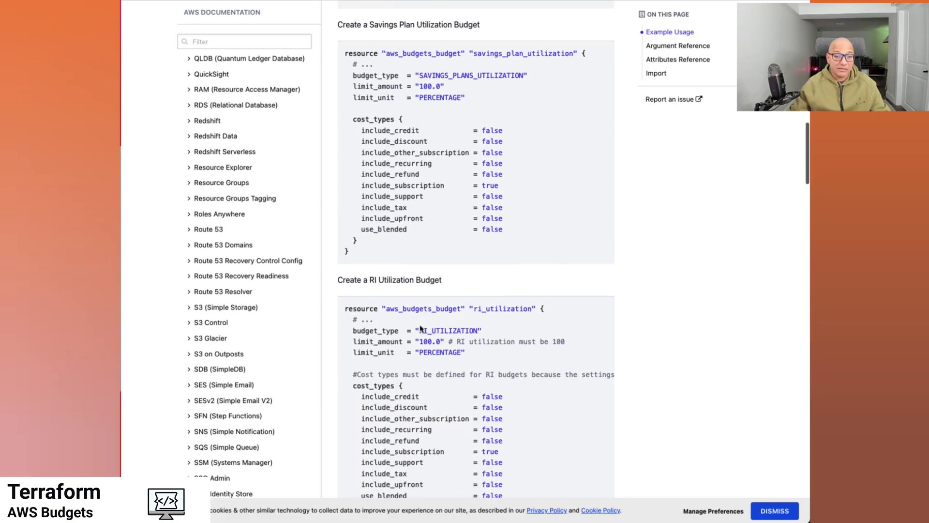
pyautogui.scroll(-3)
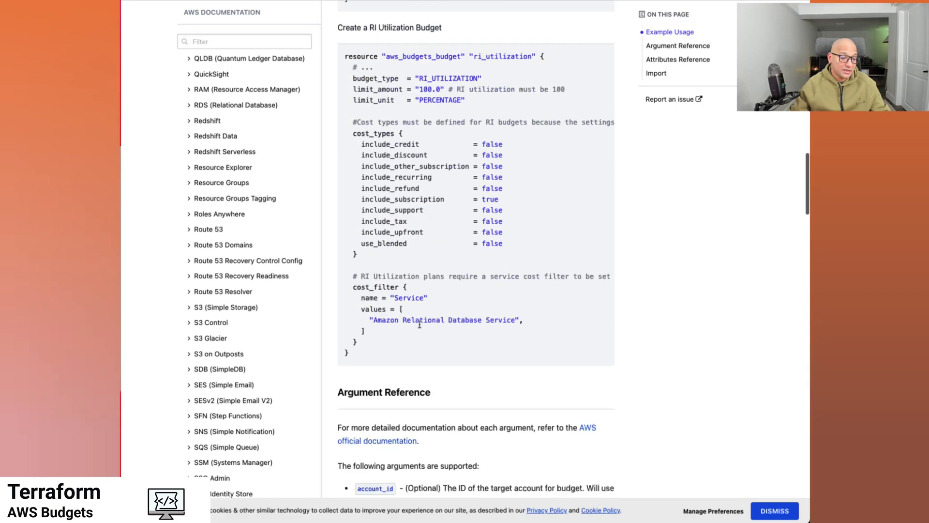
pyautogui.scroll(-3)
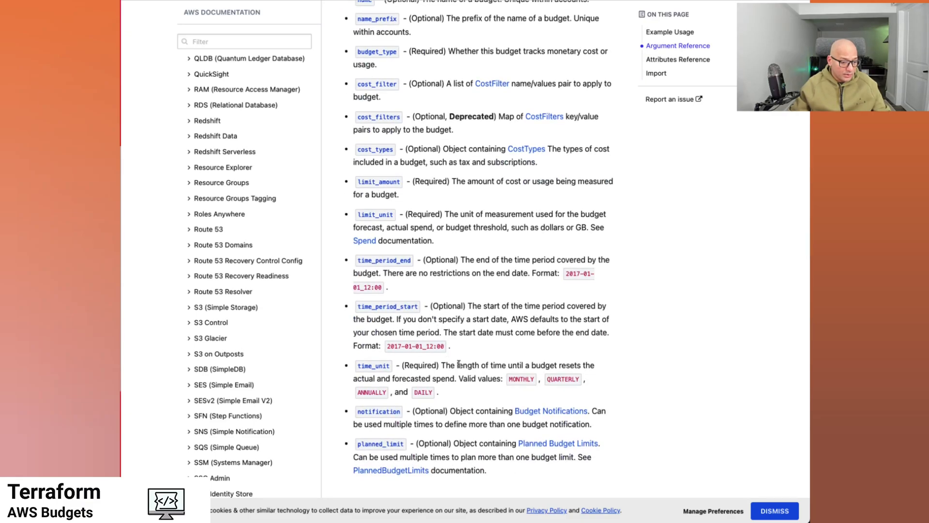
# Scroll the Argument Reference down to the Budget Notification and Planned Budget Limits keys.
pyautogui.scroll(-3)
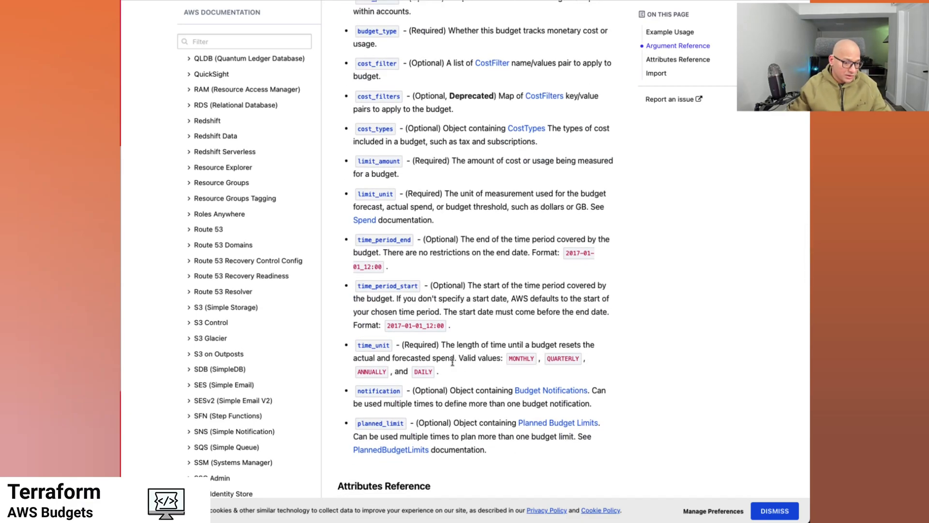
pyautogui.scroll(-3)
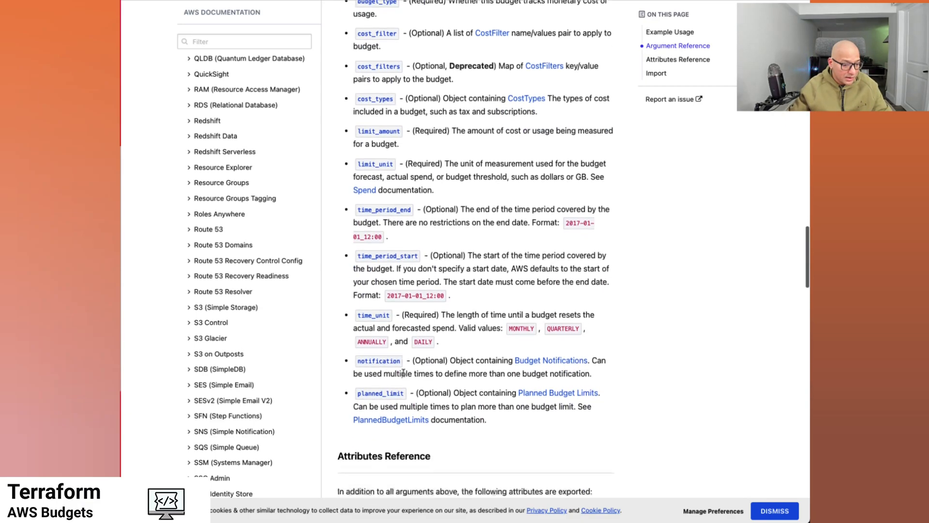
pyautogui.scroll(-3)
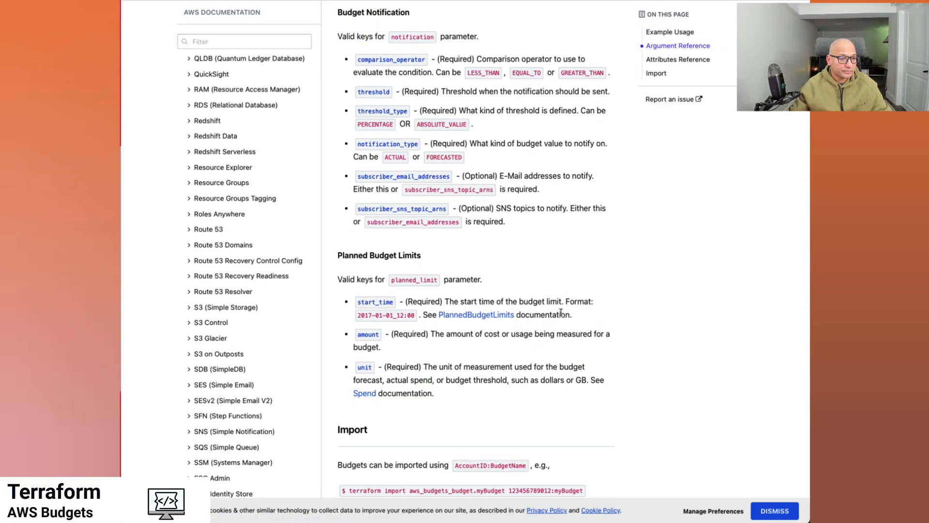
pyautogui.moveTo(433, 220)
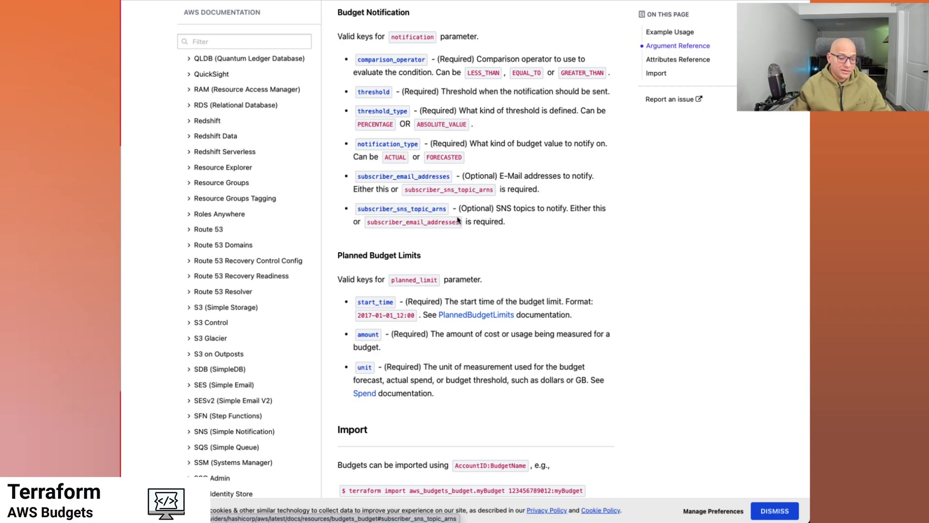
pyautogui.moveTo(545, 232)
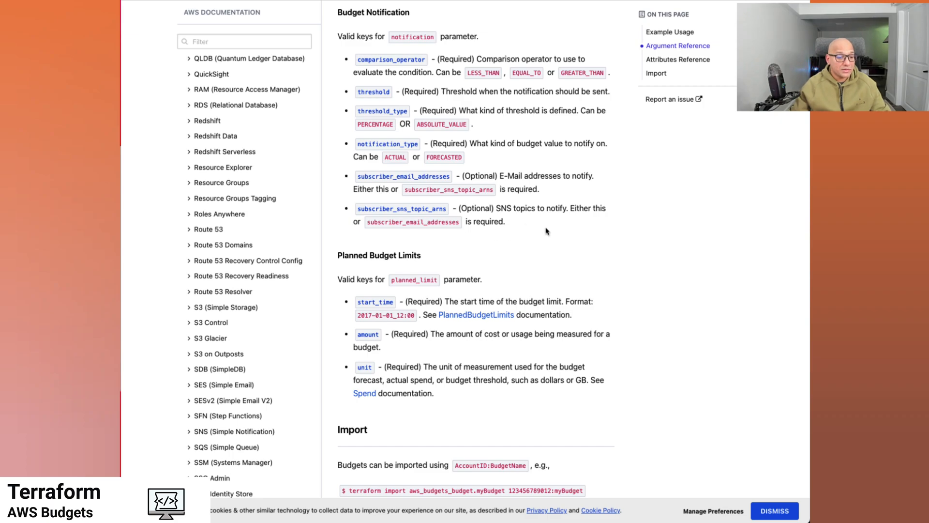